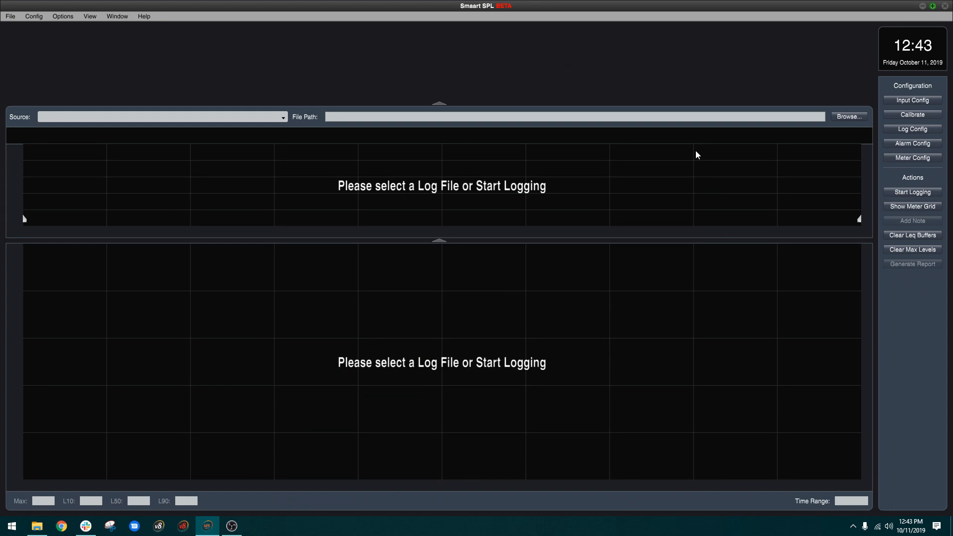
{"action": "mouse_move", "coordinate": [946, 97]}
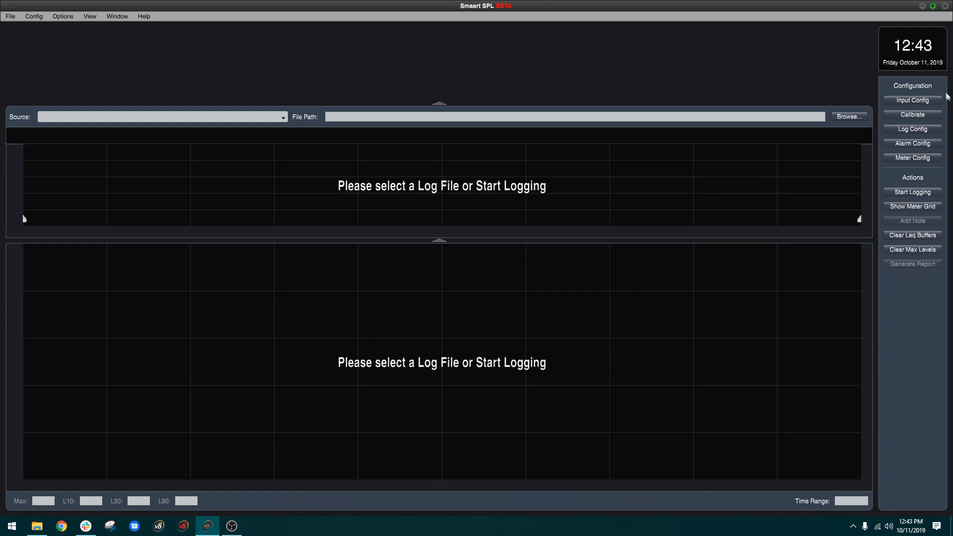
Enable the OCTA-CAPTURE audio interface in the input configuration.
{"action": "left_click", "coordinate": [911, 100]}
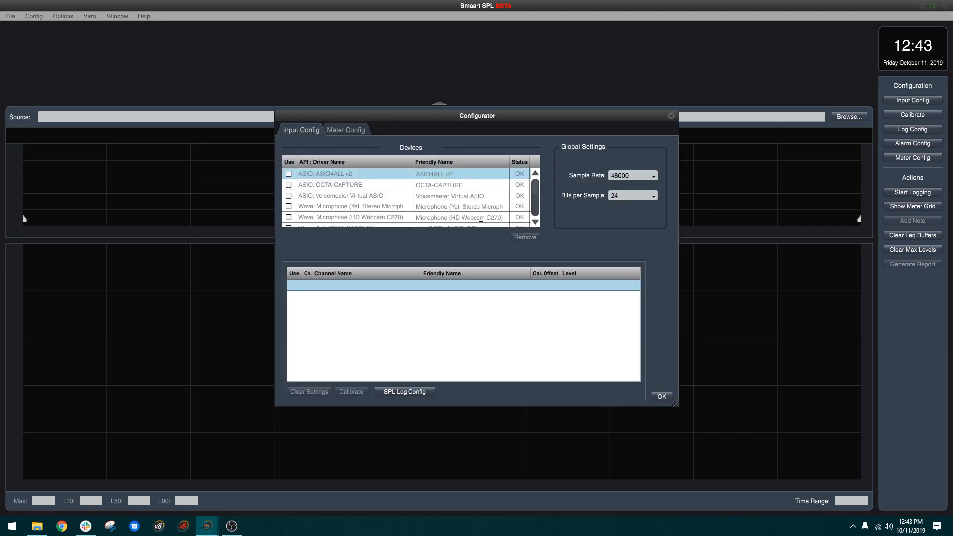
{"action": "mouse_move", "coordinate": [507, 182]}
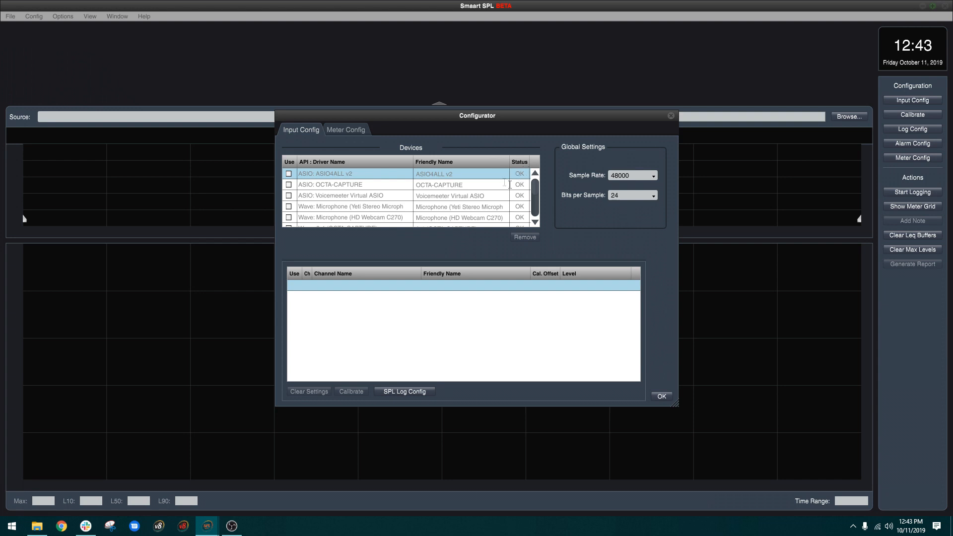
{"action": "mouse_move", "coordinate": [525, 176]}
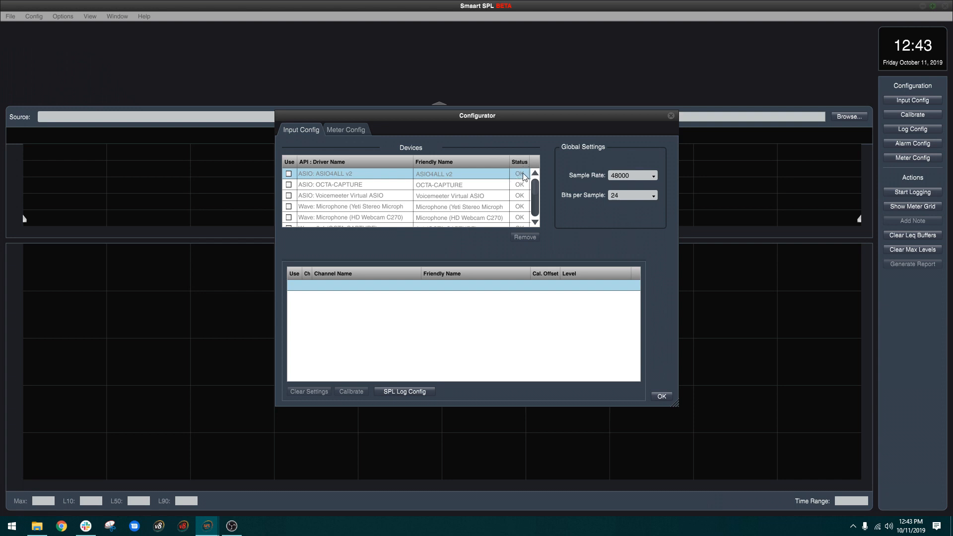
{"action": "mouse_move", "coordinate": [510, 185]}
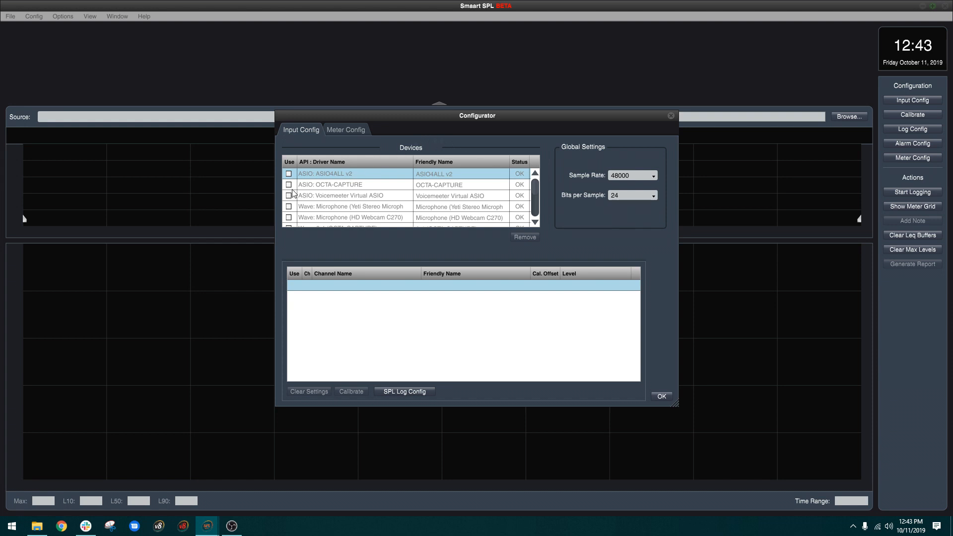
{"action": "left_click", "coordinate": [289, 185]}
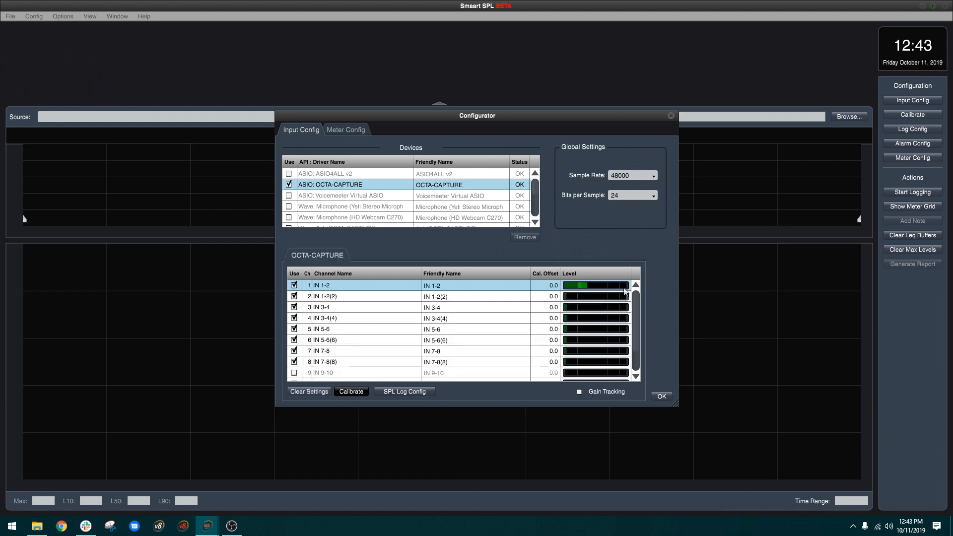
Rename the first OCTA-CAPTURE input channel's friendly name to 'FOH Mic'.
{"action": "left_click", "coordinate": [295, 350]}
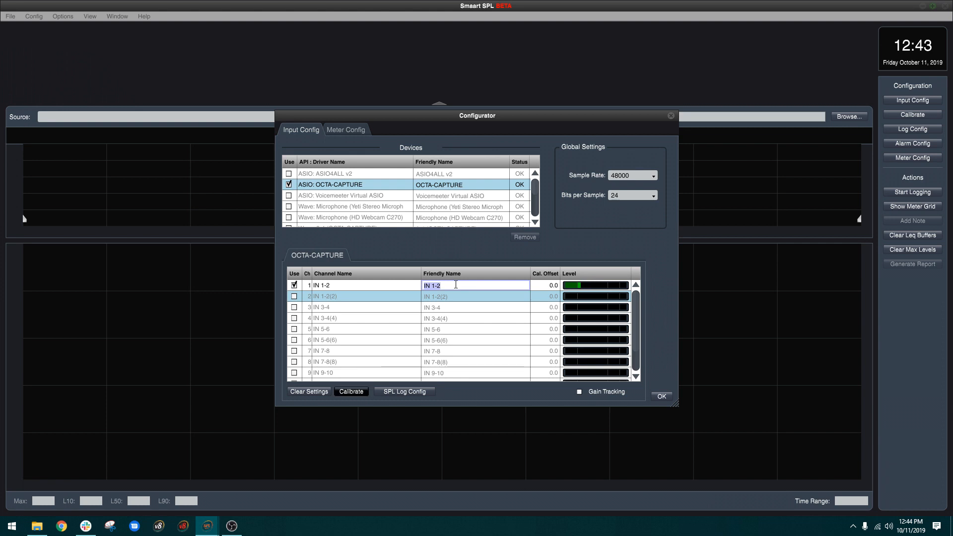
{"action": "type", "text": "FOH"}
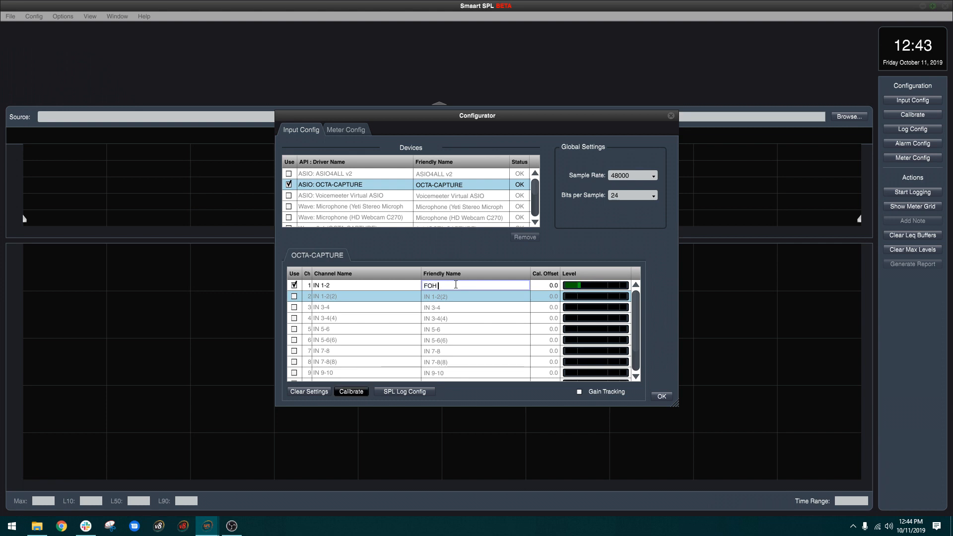
{"action": "type", "text": "Mic"}
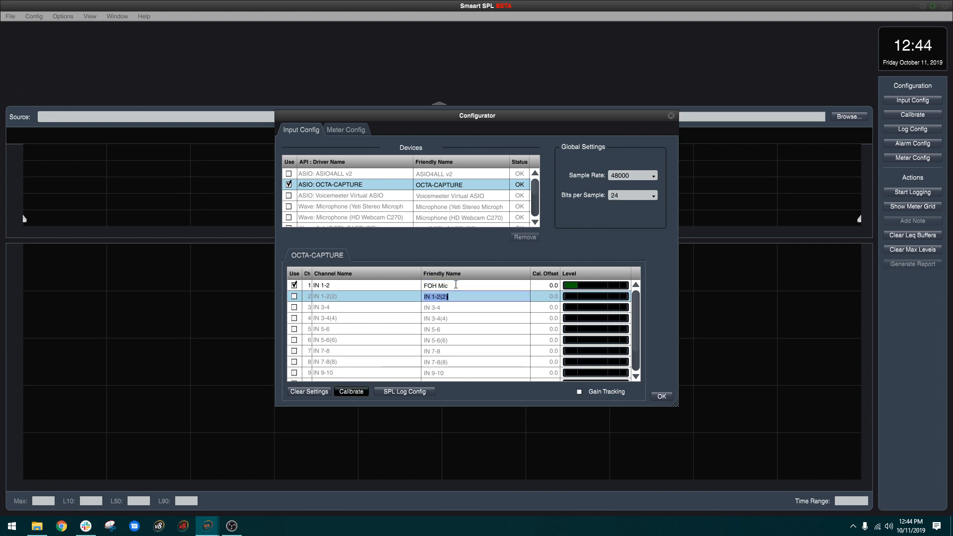
{"action": "mouse_move", "coordinate": [354, 285]}
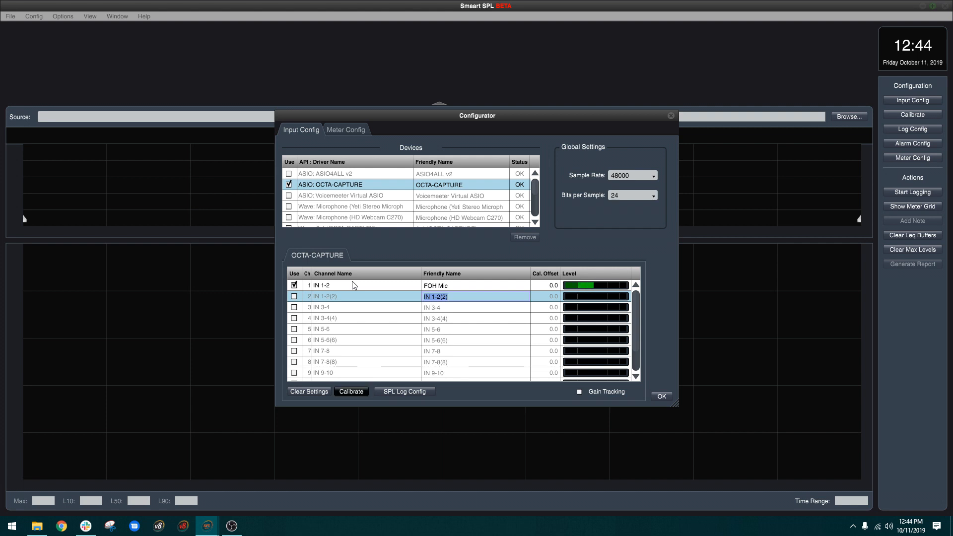
{"action": "left_click", "coordinate": [332, 285]}
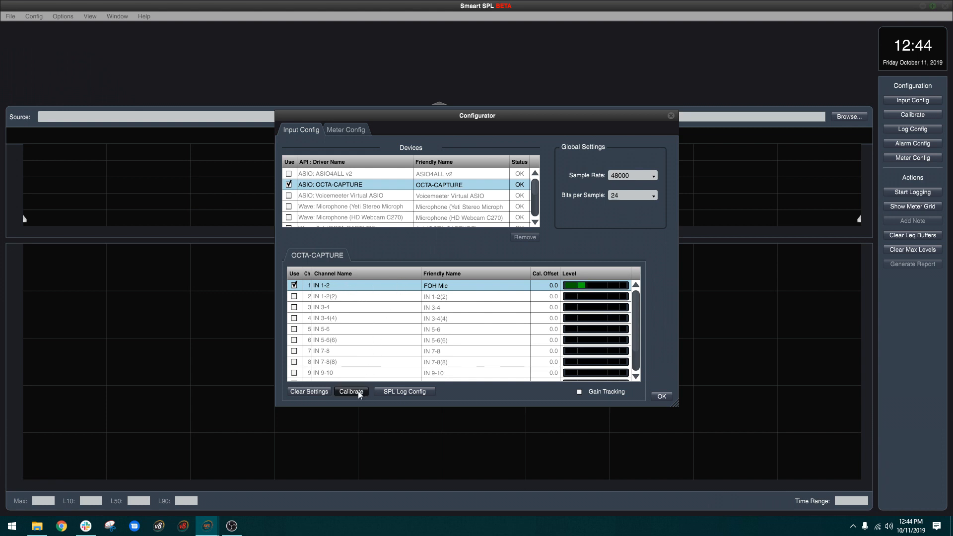
Bring up amplitude calibration for the FOH Mic channel.
{"action": "left_click", "coordinate": [351, 391]}
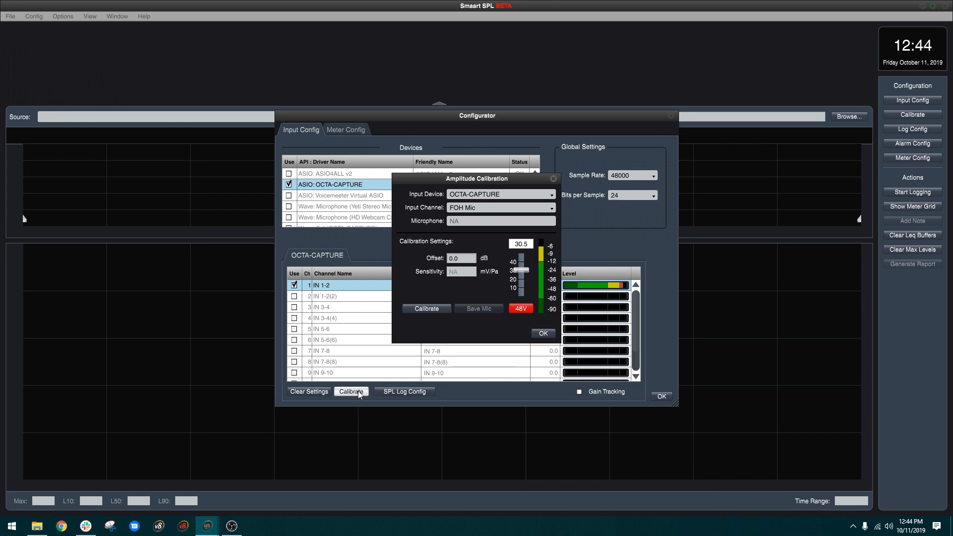
{"action": "mouse_move", "coordinate": [439, 372]}
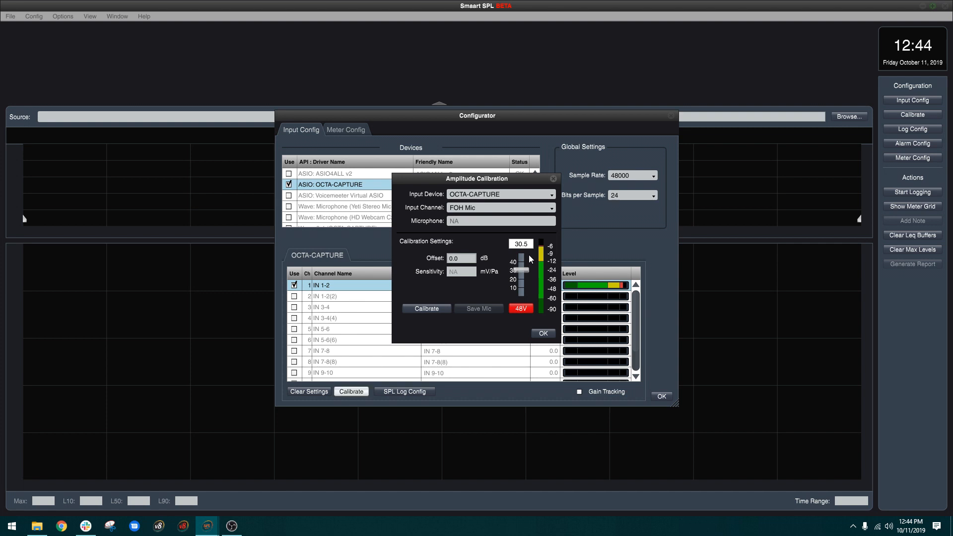
{"action": "mouse_move", "coordinate": [540, 247]}
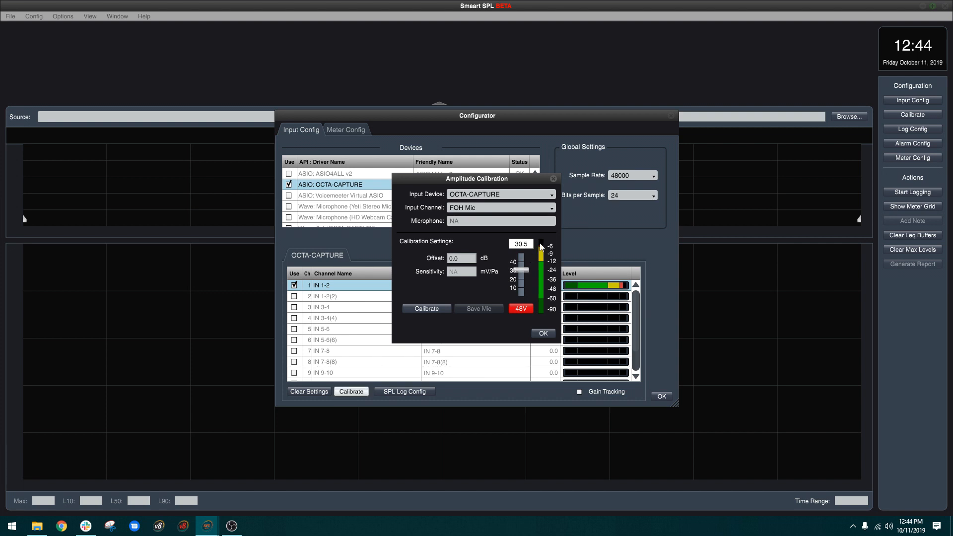
{"action": "mouse_move", "coordinate": [543, 237]}
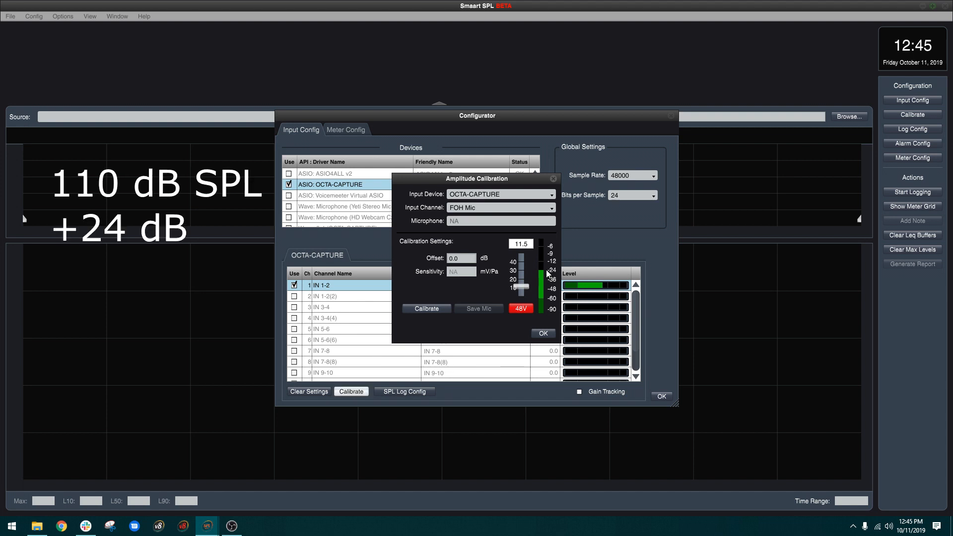
{"action": "mouse_move", "coordinate": [544, 269]}
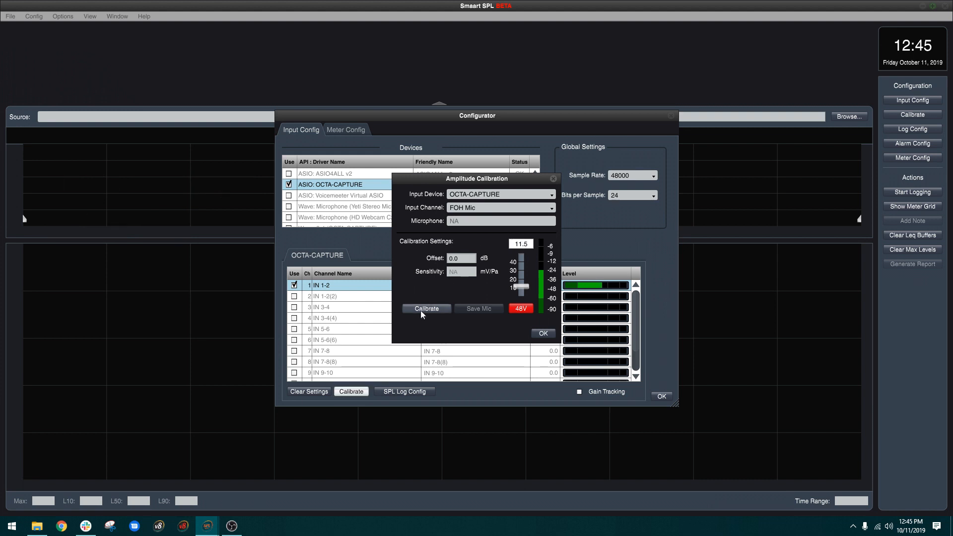
Measure the incoming level and calibrate FOH Mic to a 110 dB reference (134.0 dB offset).
{"action": "left_click", "coordinate": [426, 308]}
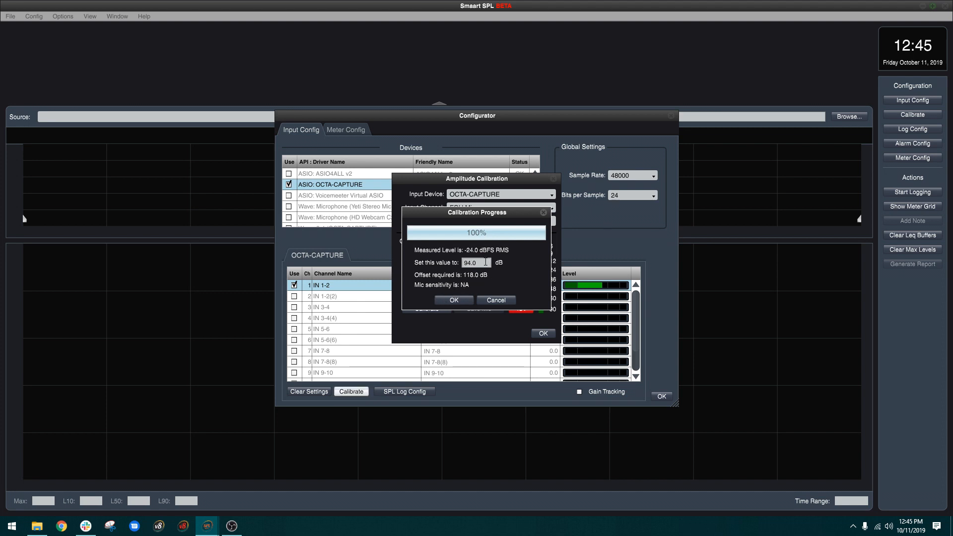
{"action": "triple_click", "coordinate": [470, 262]}
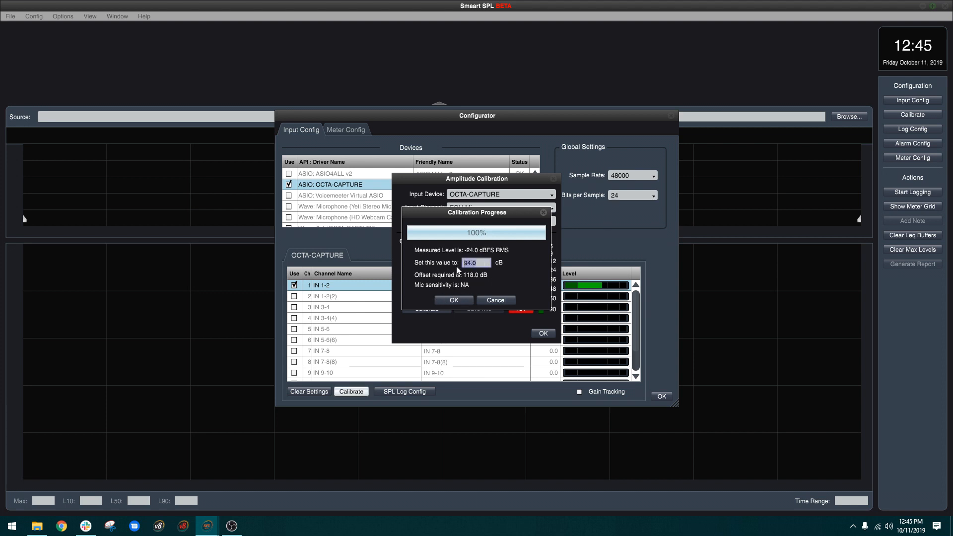
{"action": "type", "text": "110"}
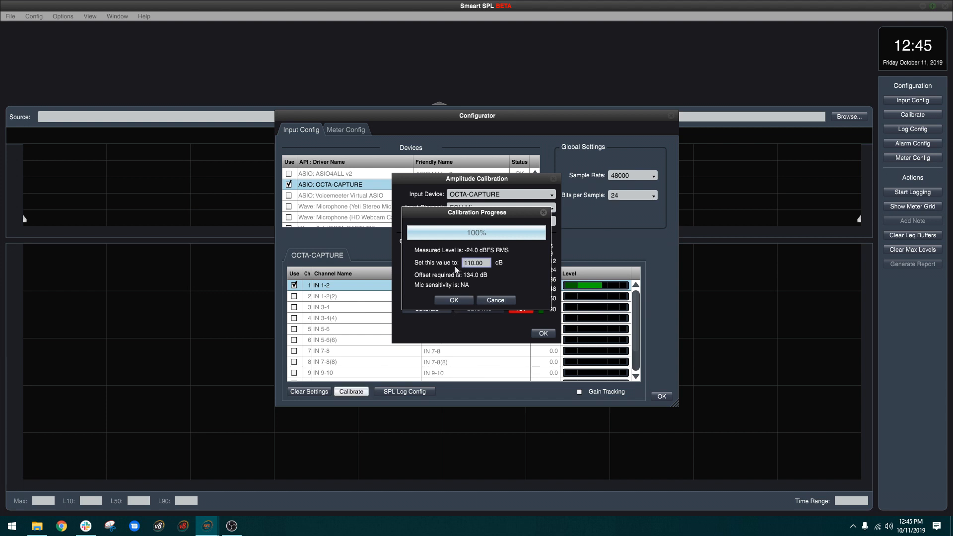
{"action": "left_click", "coordinate": [452, 300]}
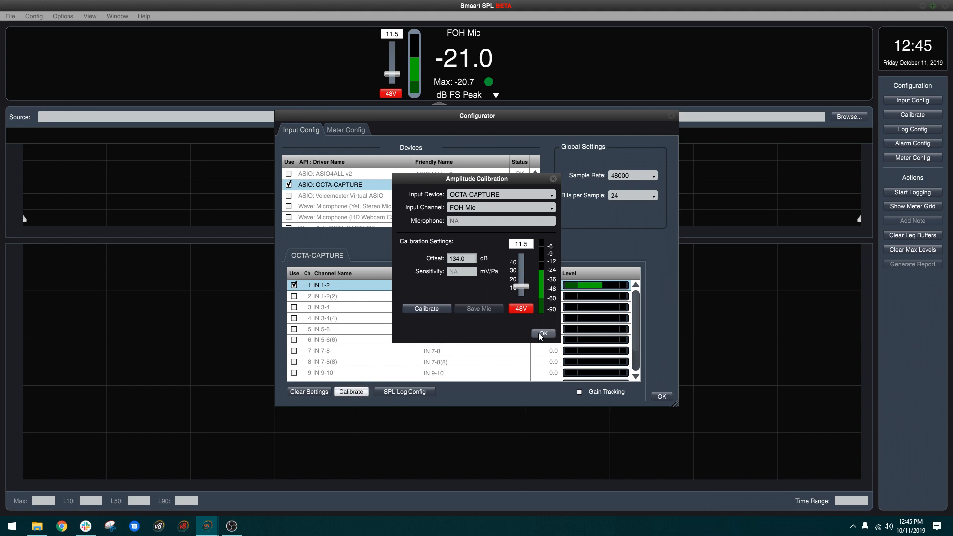
Return to the input settings with the 134.0 offset and turn on gain tracking.
{"action": "left_click", "coordinate": [541, 334]}
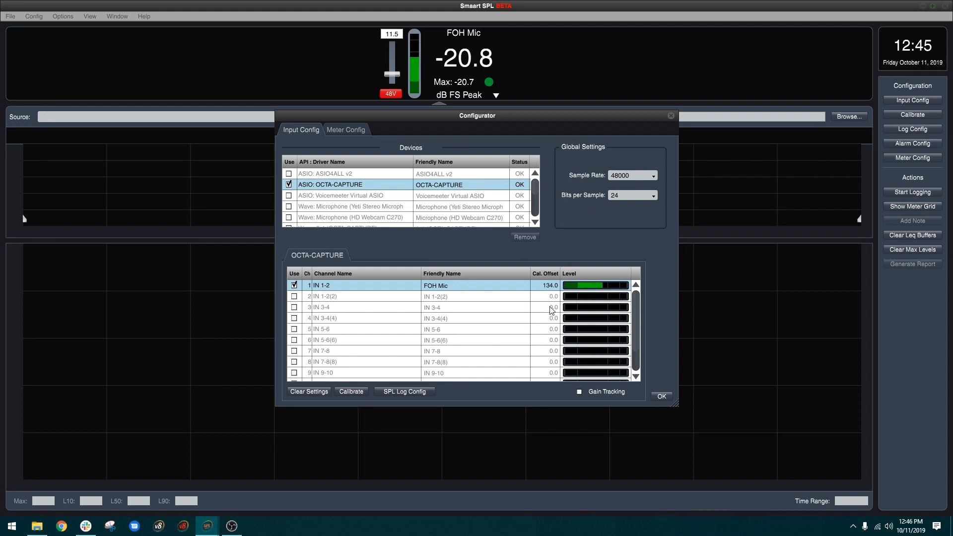
{"action": "left_click", "coordinate": [579, 391]}
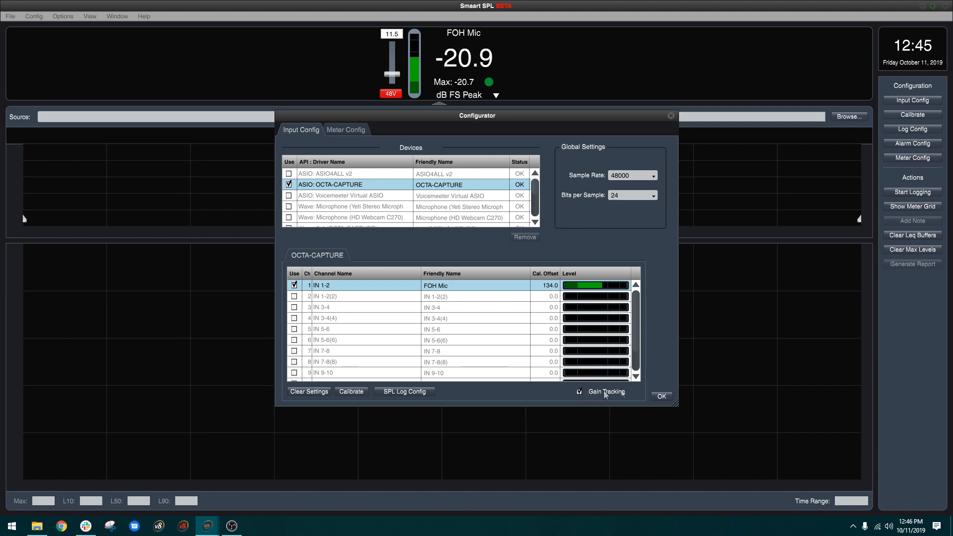
{"action": "mouse_move", "coordinate": [659, 392]}
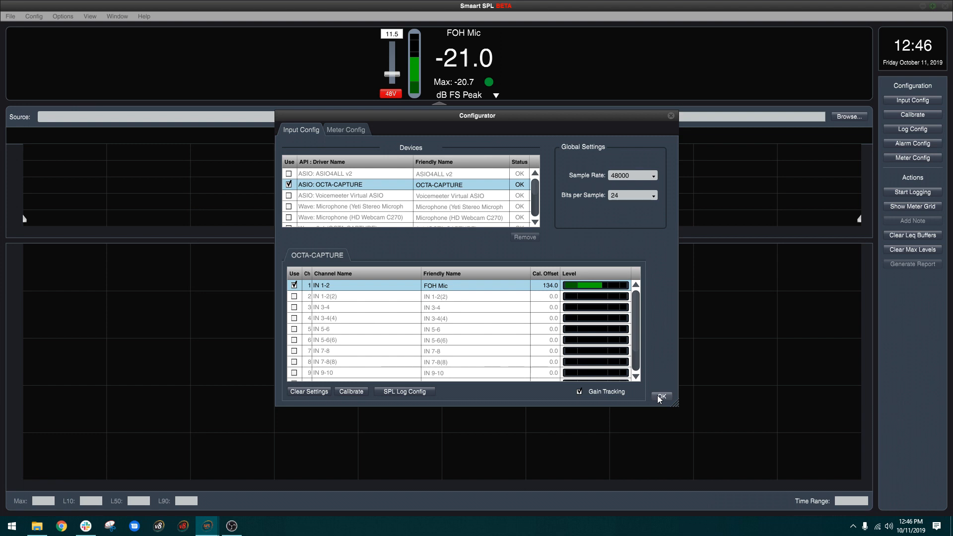
Apply the input settings and return to the main window with the live FOH Mic meter.
{"action": "left_click", "coordinate": [661, 396]}
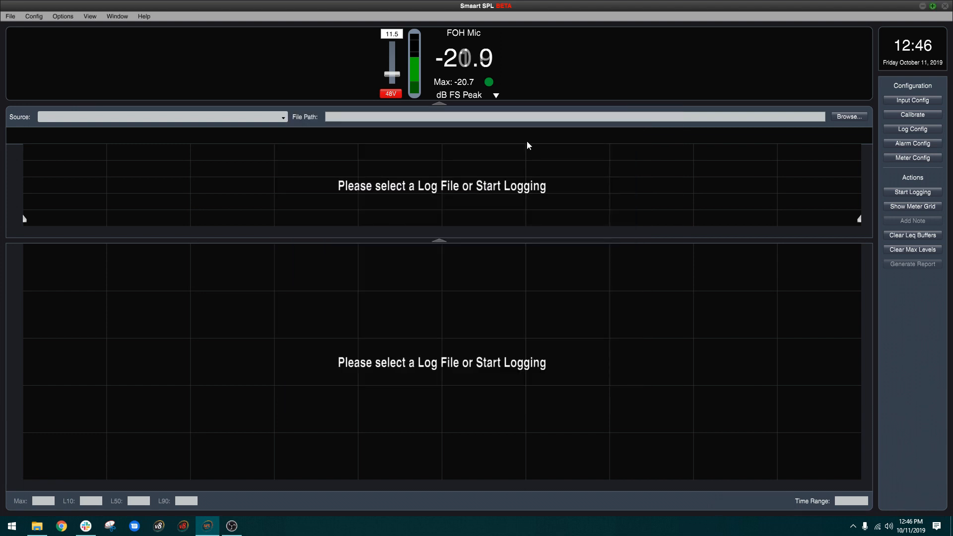
{"action": "mouse_move", "coordinate": [559, 345]}
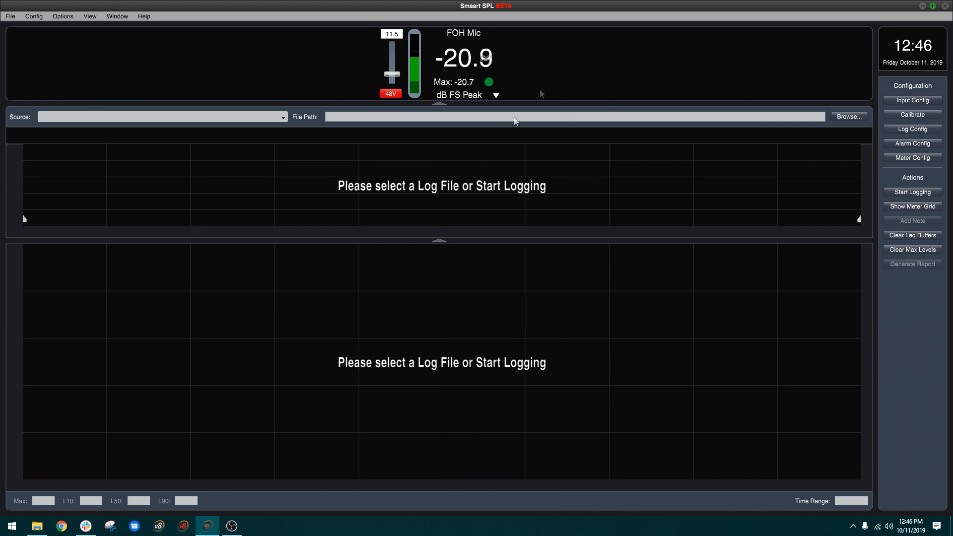
{"action": "mouse_move", "coordinate": [541, 354]}
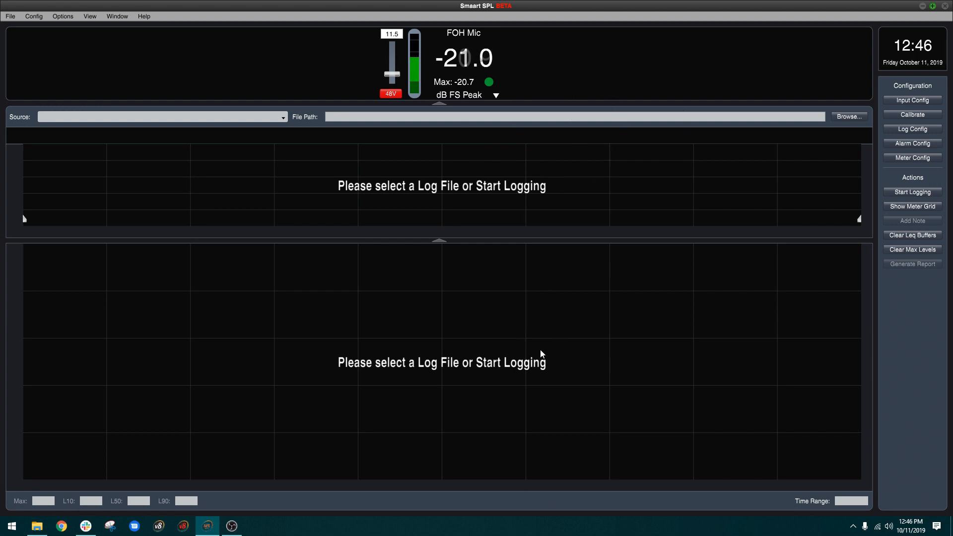
{"action": "mouse_move", "coordinate": [552, 352]}
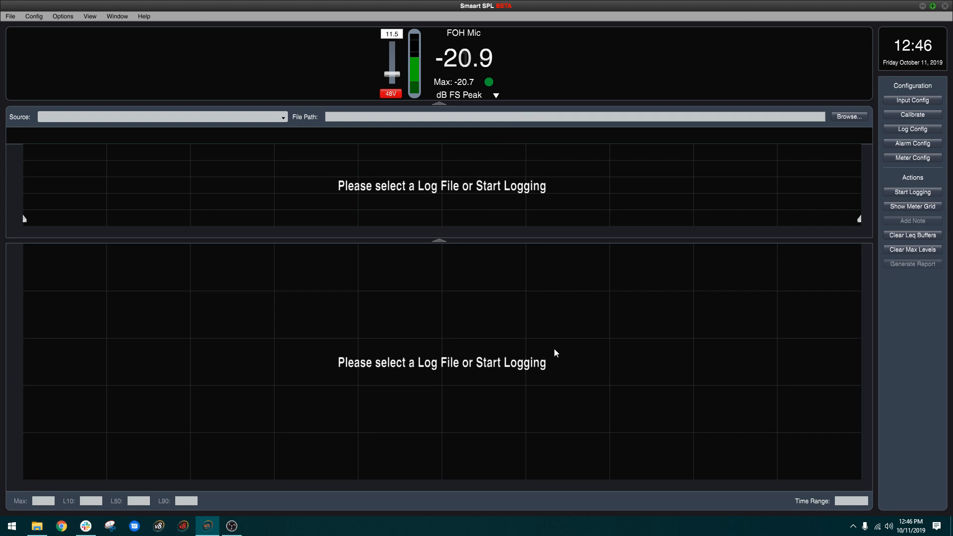
{"action": "mouse_move", "coordinate": [939, 118]}
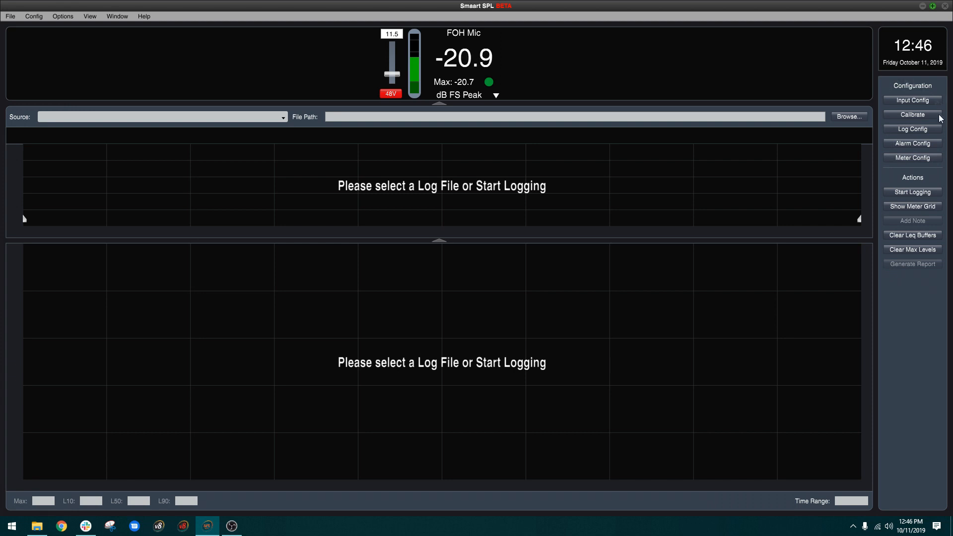
{"action": "mouse_move", "coordinate": [922, 92]}
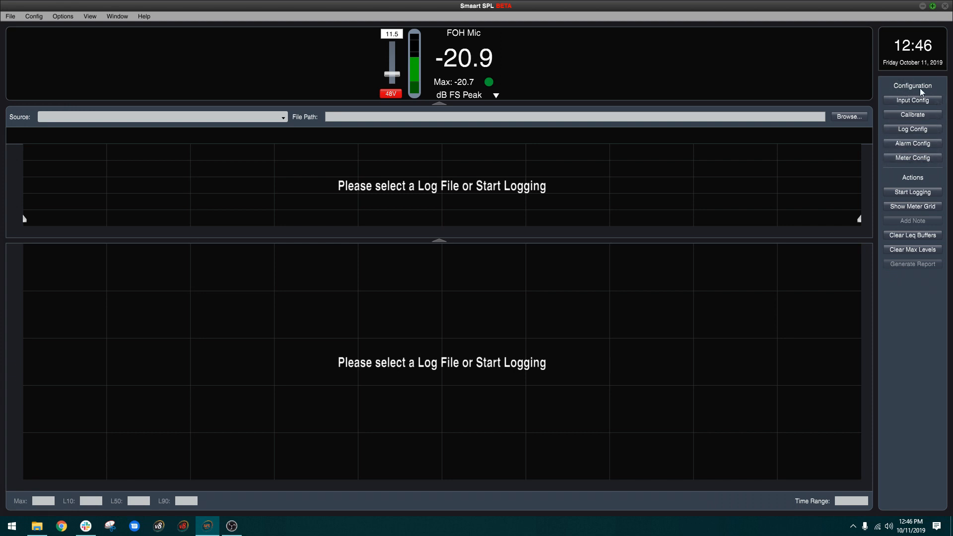
{"action": "mouse_move", "coordinate": [884, 259]}
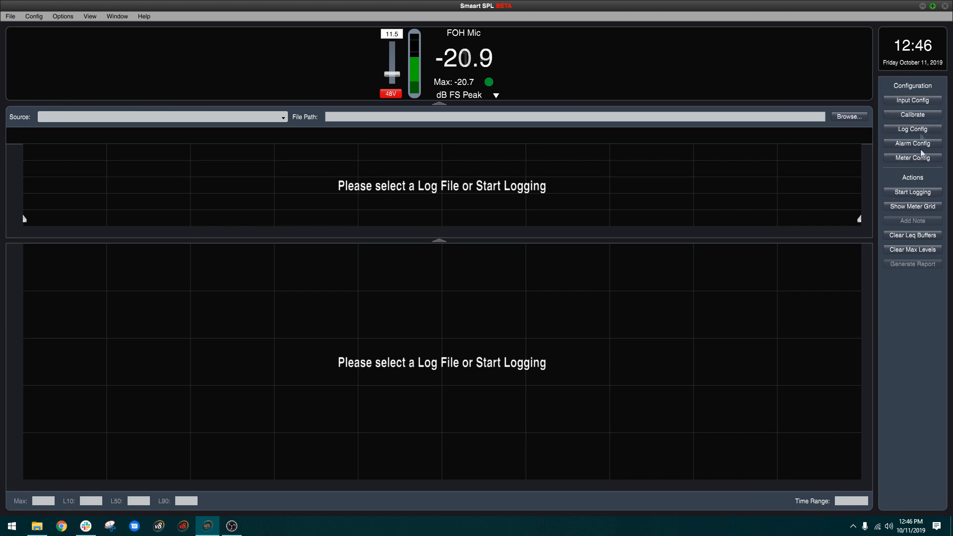
{"action": "mouse_move", "coordinate": [914, 260]}
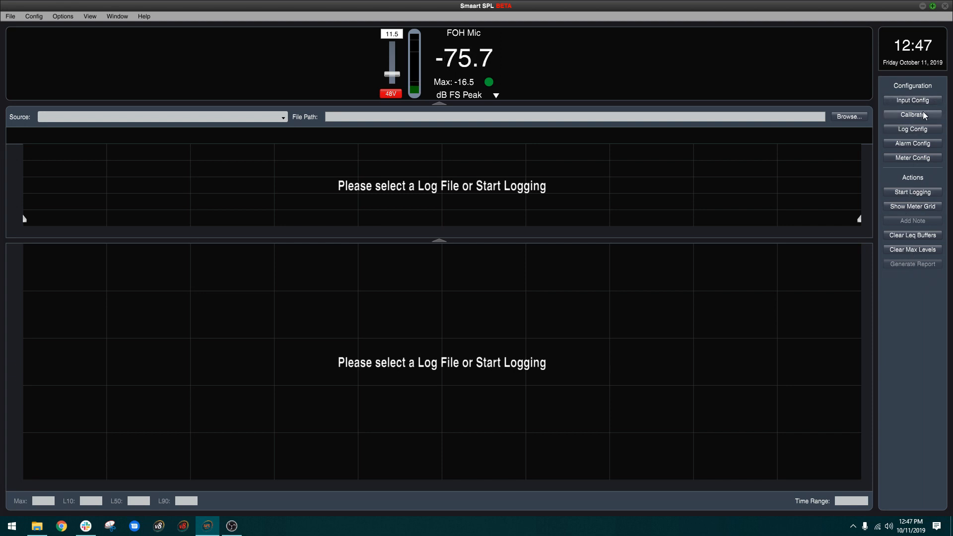
{"action": "left_click", "coordinate": [911, 129]}
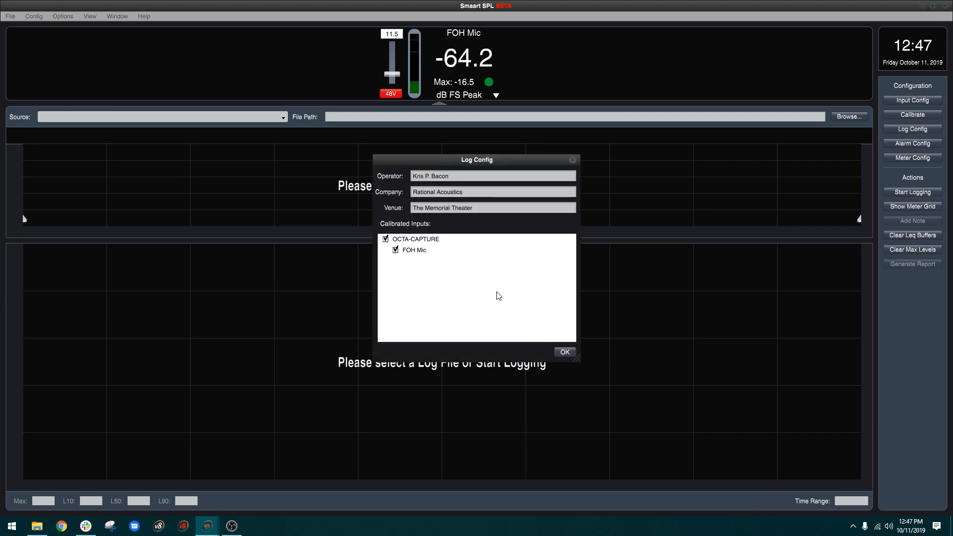
{"action": "mouse_move", "coordinate": [430, 252]}
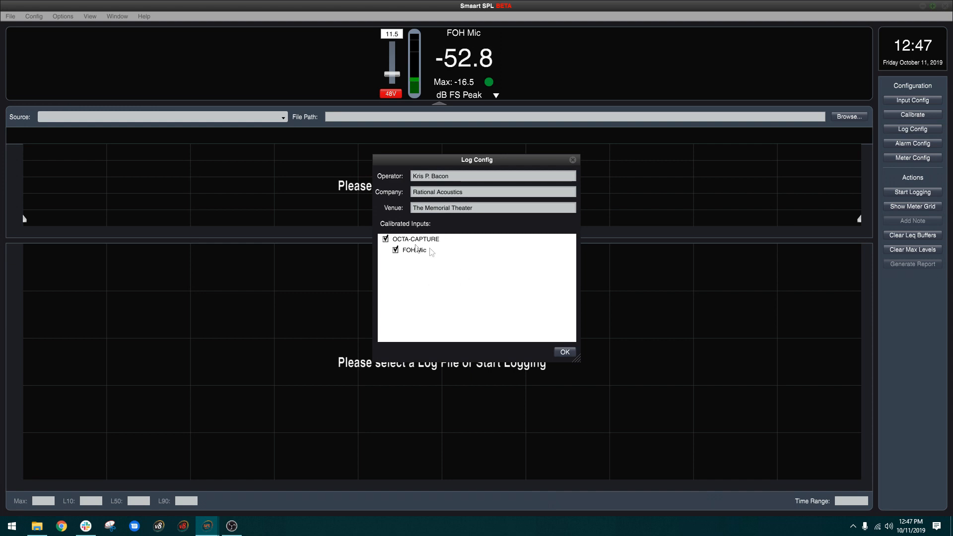
{"action": "mouse_move", "coordinate": [419, 280]}
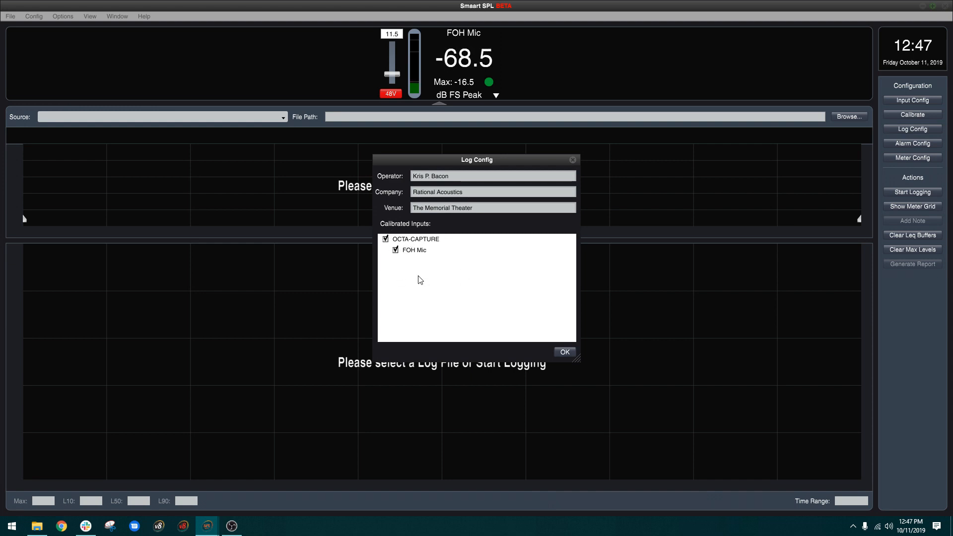
{"action": "mouse_move", "coordinate": [429, 266]}
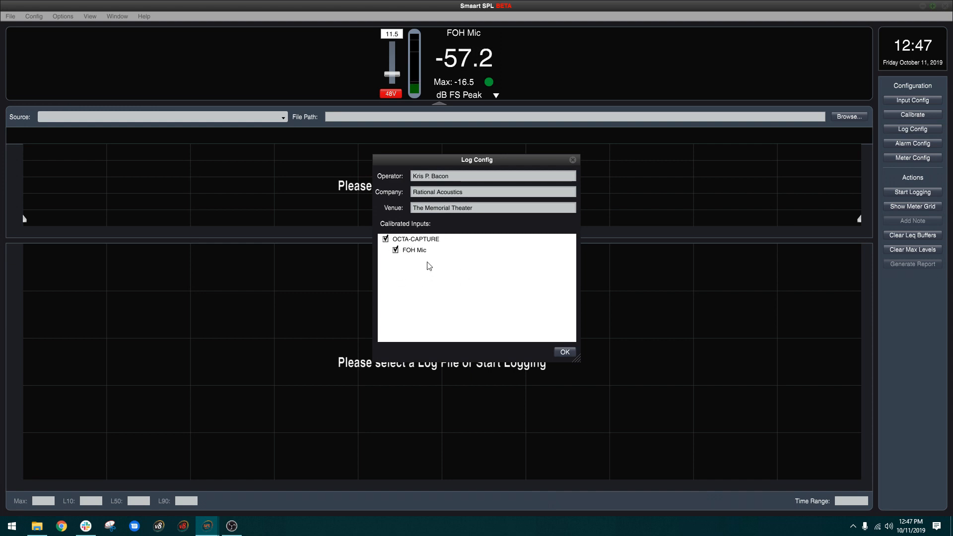
{"action": "mouse_move", "coordinate": [490, 270]}
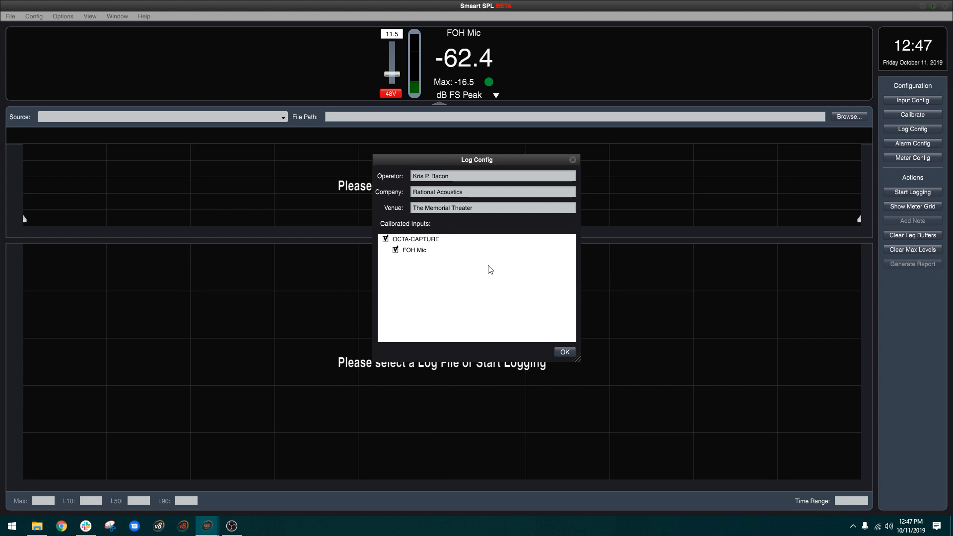
{"action": "left_click", "coordinate": [562, 351]}
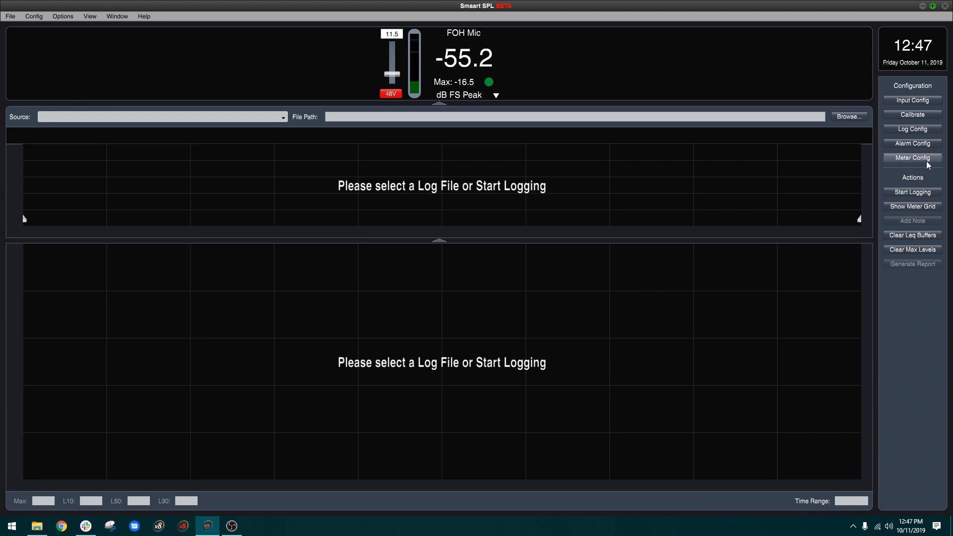
Use a 3×2 meter grid with meters 1–4 as Peak C, SPL C Slow, SPL A Slow and LAeq 1.
{"action": "left_click", "coordinate": [911, 157]}
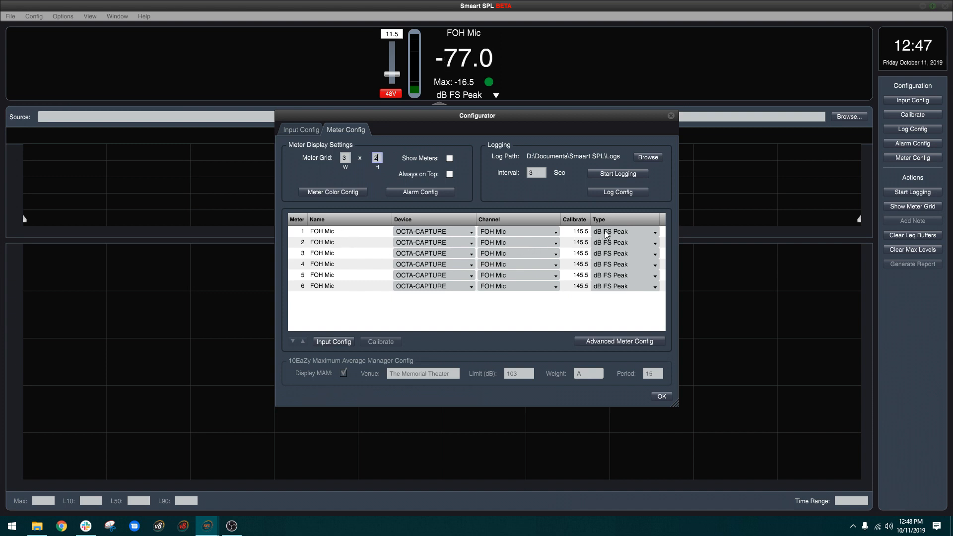
{"action": "left_click", "coordinate": [655, 231]}
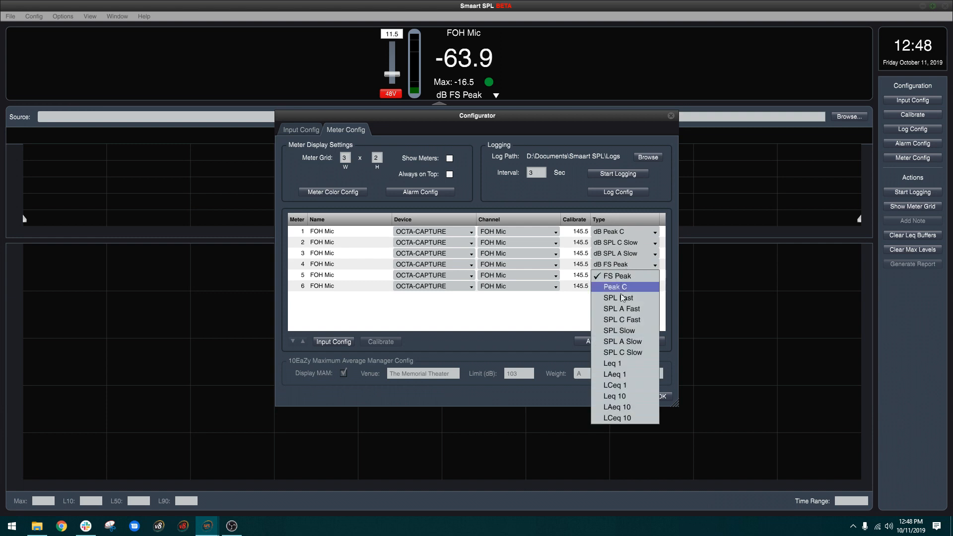
{"action": "left_click", "coordinate": [613, 374]}
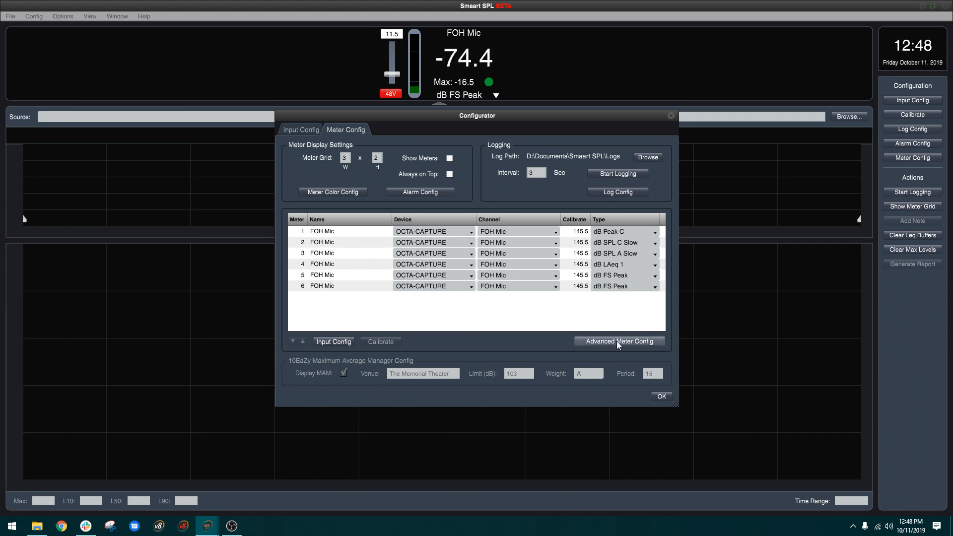
Define the fourth advanced measure as a 15-second A-weighted Leq.
{"action": "left_click", "coordinate": [618, 340]}
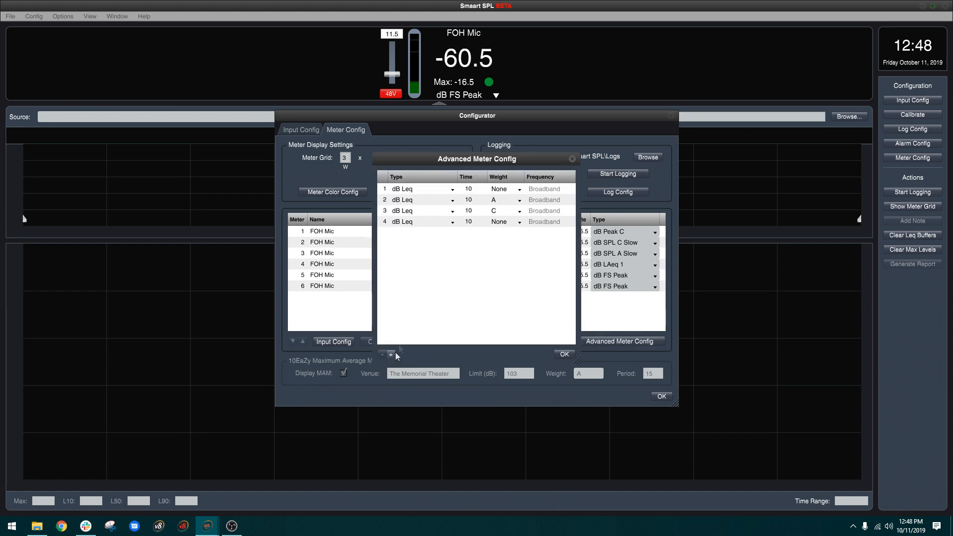
{"action": "left_click", "coordinate": [468, 222]}
{"action": "type", "text": "15"}
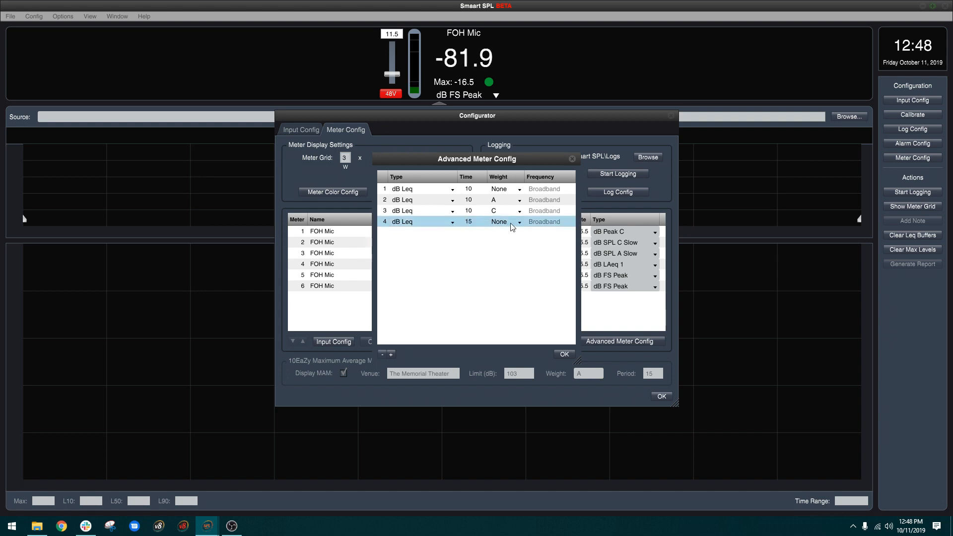
{"action": "left_click", "coordinate": [498, 222]}
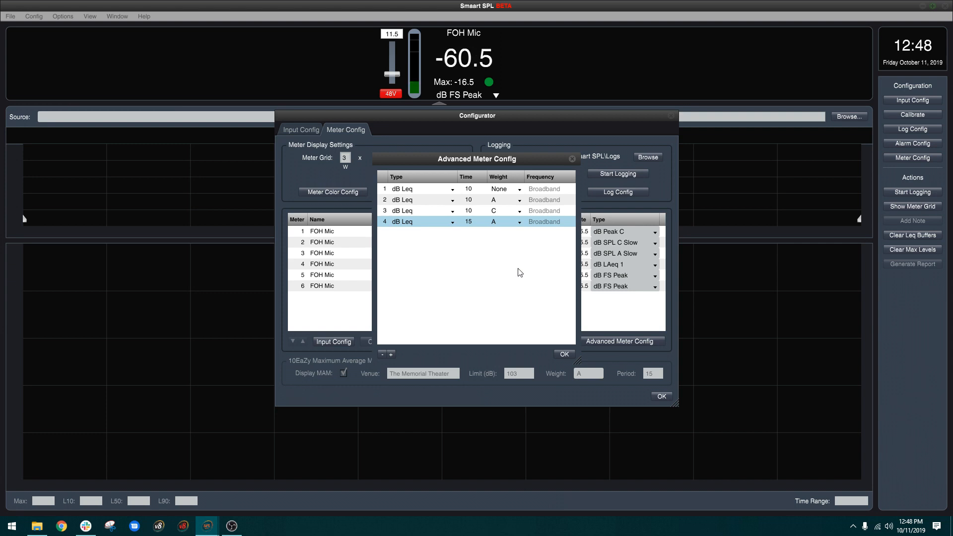
{"action": "mouse_move", "coordinate": [405, 227]}
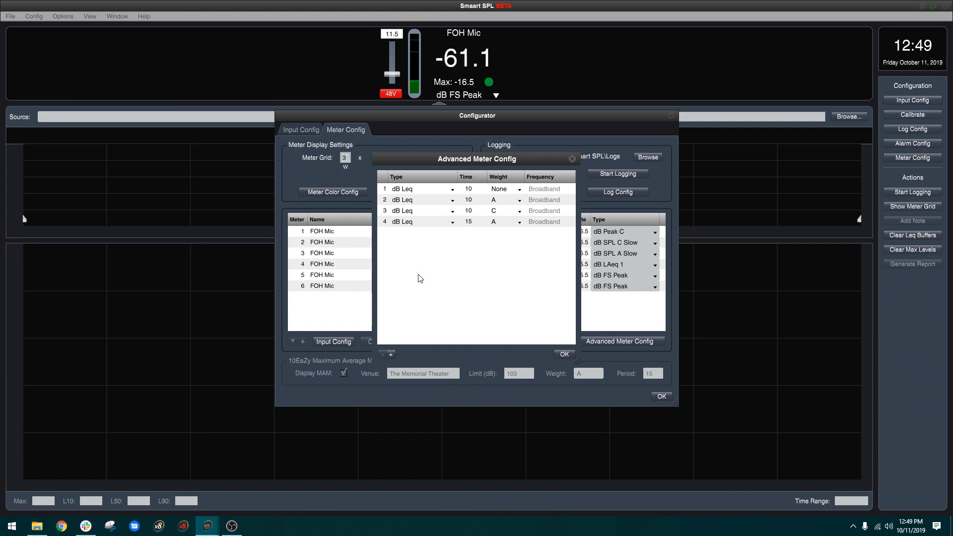
Add Exposure O and Exposure N measures and confirm the advanced meter list.
{"action": "left_click", "coordinate": [389, 355]}
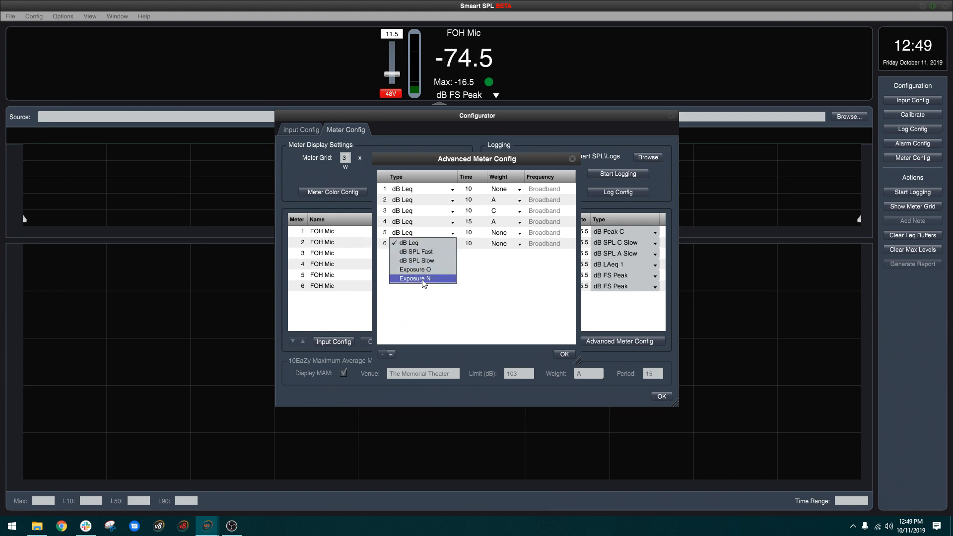
{"action": "left_click", "coordinate": [415, 269]}
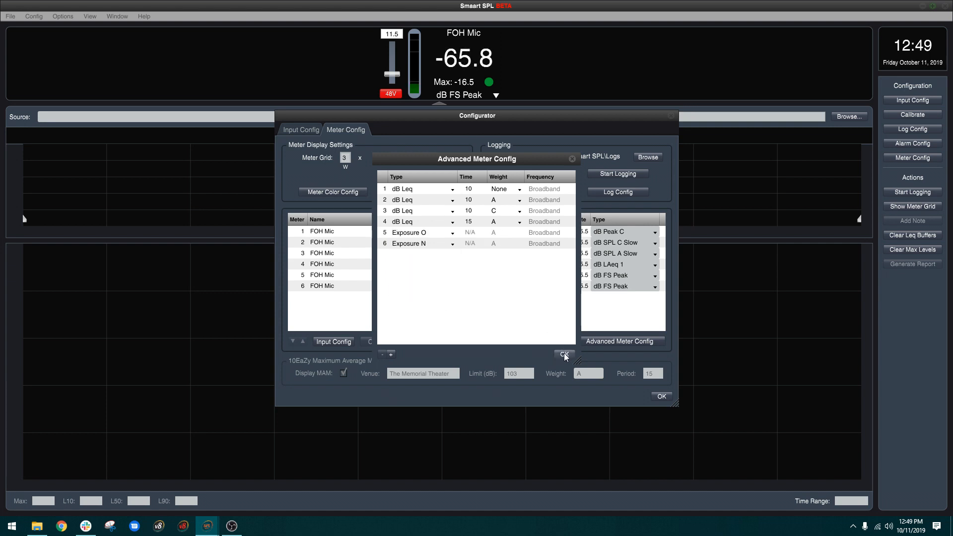
{"action": "left_click", "coordinate": [563, 356]}
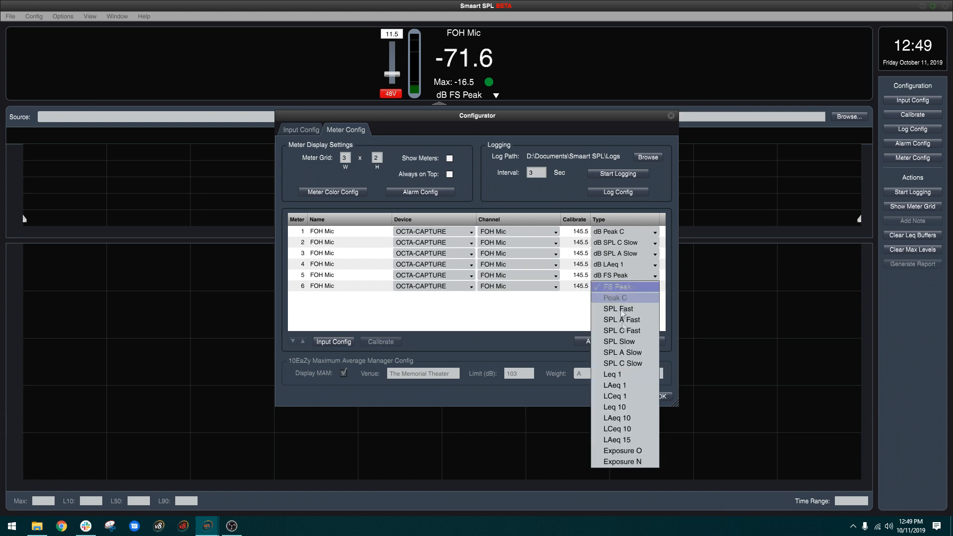
{"action": "mouse_move", "coordinate": [617, 439]}
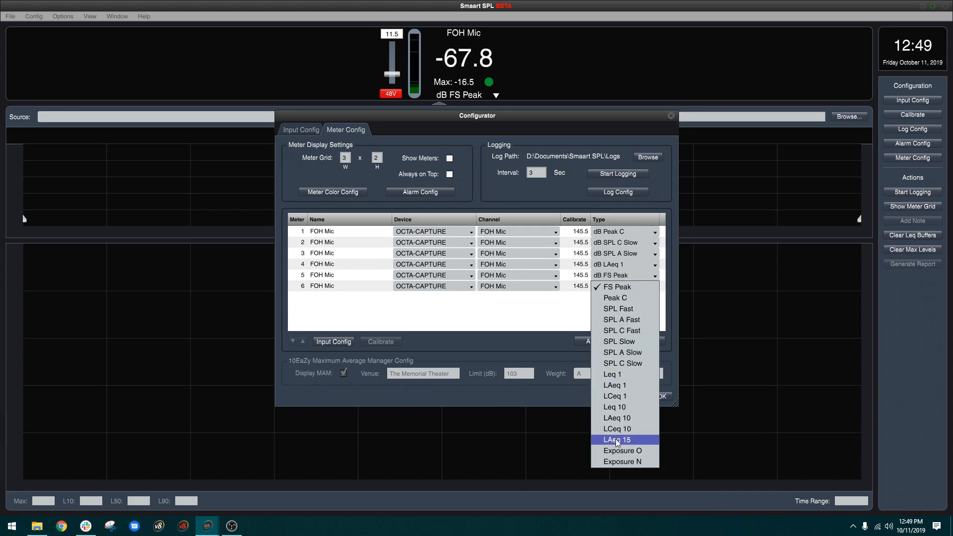
Make meter 5 'Ordinance' on LAeq 15 and meter 6 'Exposure' on Exposure N.
{"action": "left_click", "coordinate": [616, 440]}
{"action": "type", "text": "Ordinance"}
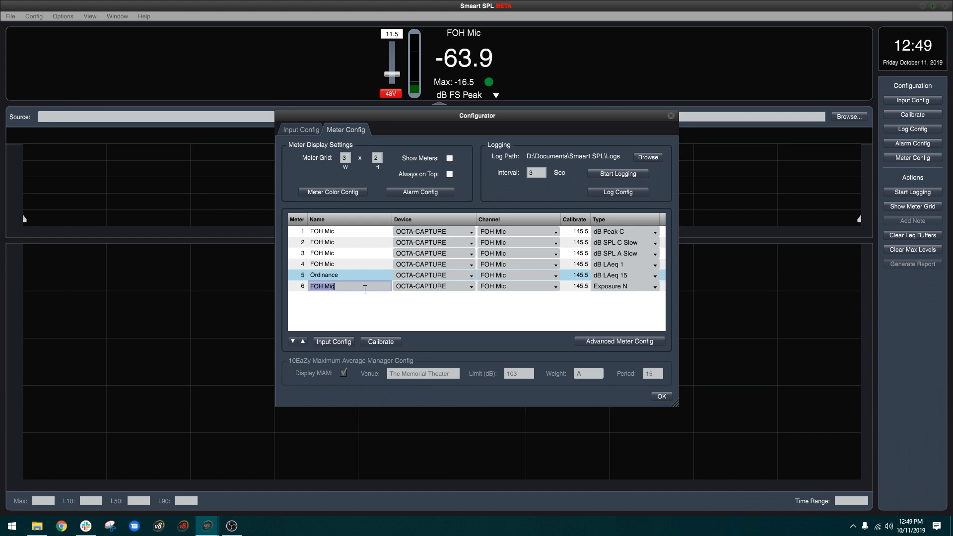
{"action": "type", "text": "Ex"}
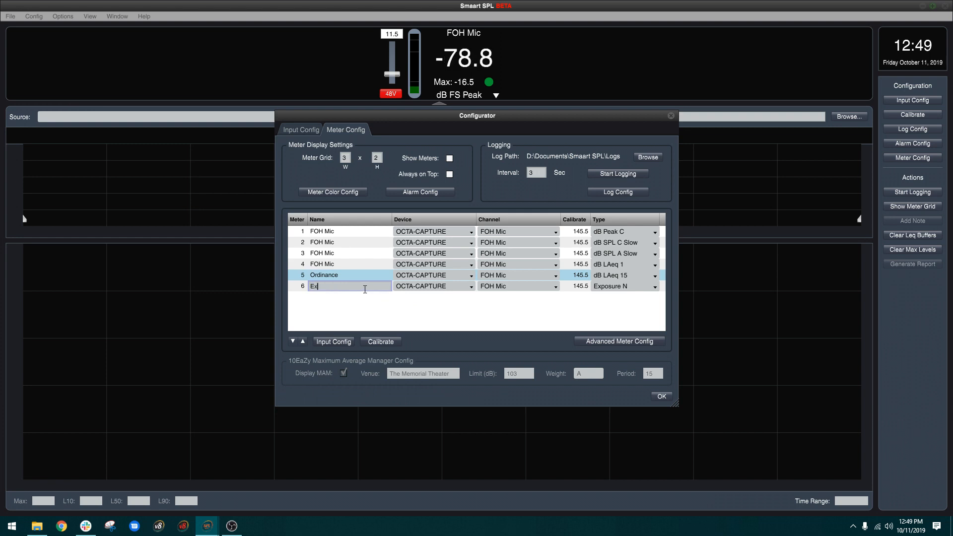
{"action": "type", "text": "posure"}
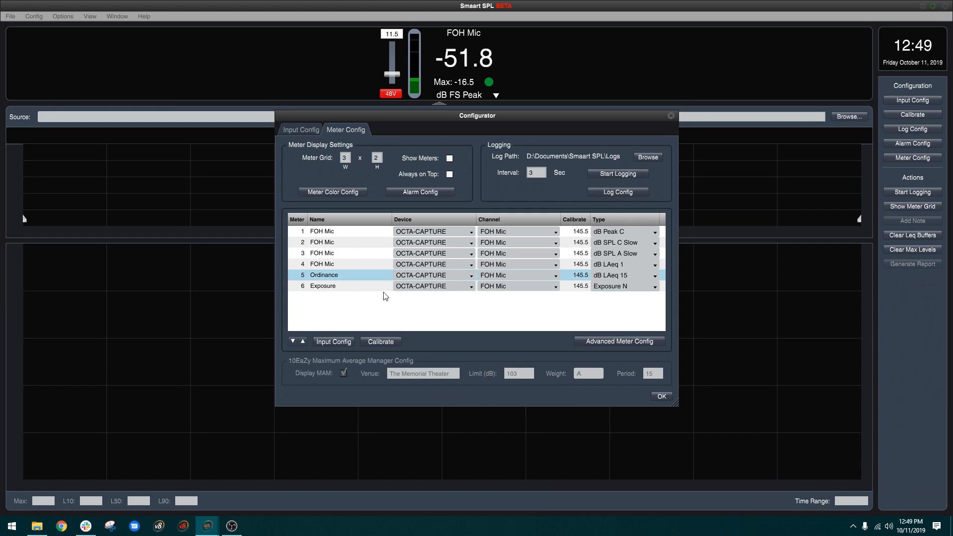
{"action": "mouse_move", "coordinate": [353, 204]}
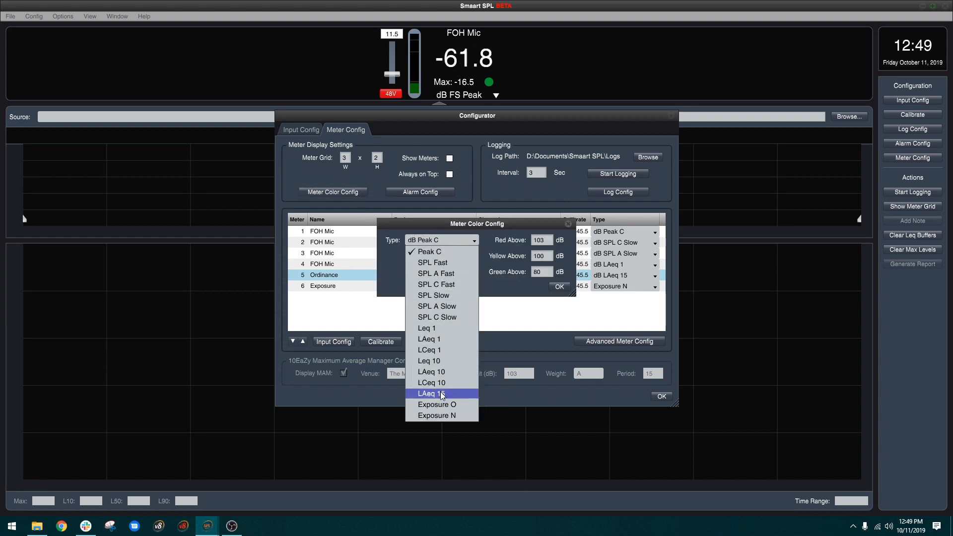
Give LAeq 15 meters colour thresholds of red above 94, yellow above 91, green above 80 dB.
{"action": "left_click", "coordinate": [429, 393]}
{"action": "type", "text": "94"}
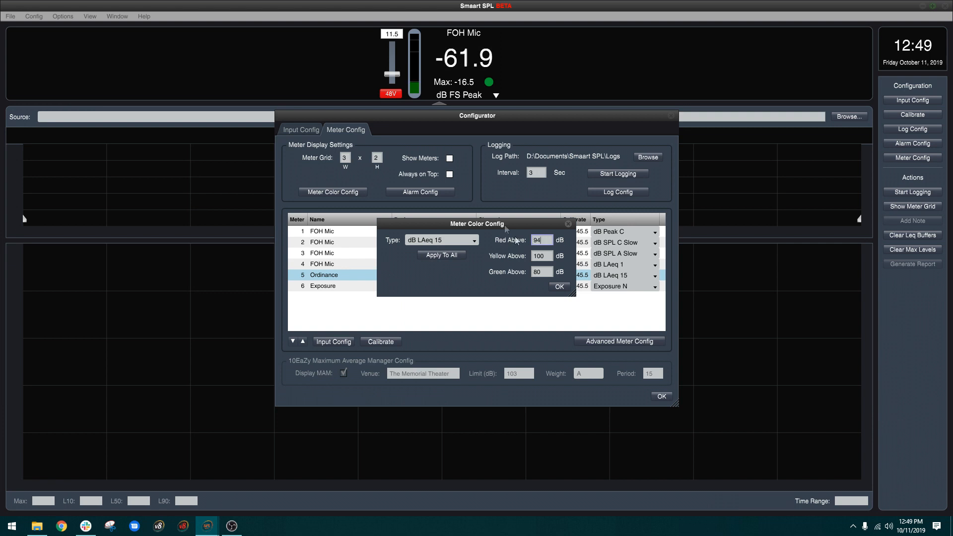
{"action": "triple_click", "coordinate": [540, 255]}
{"action": "type", "text": "91"}
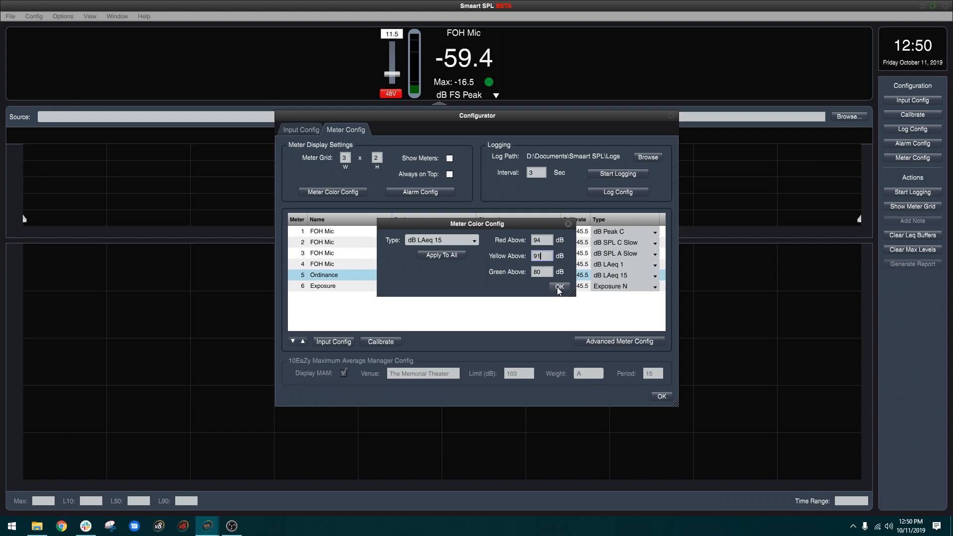
{"action": "left_click", "coordinate": [558, 286]}
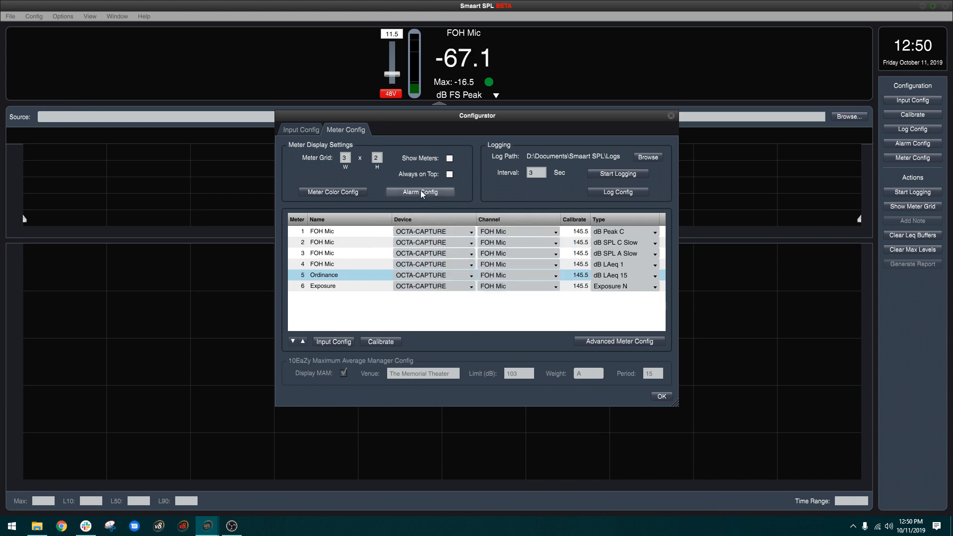
Enable an alarm on FOH Mic for LAeq 15 above 96 dB lasting 6 seconds.
{"action": "left_click", "coordinate": [419, 192]}
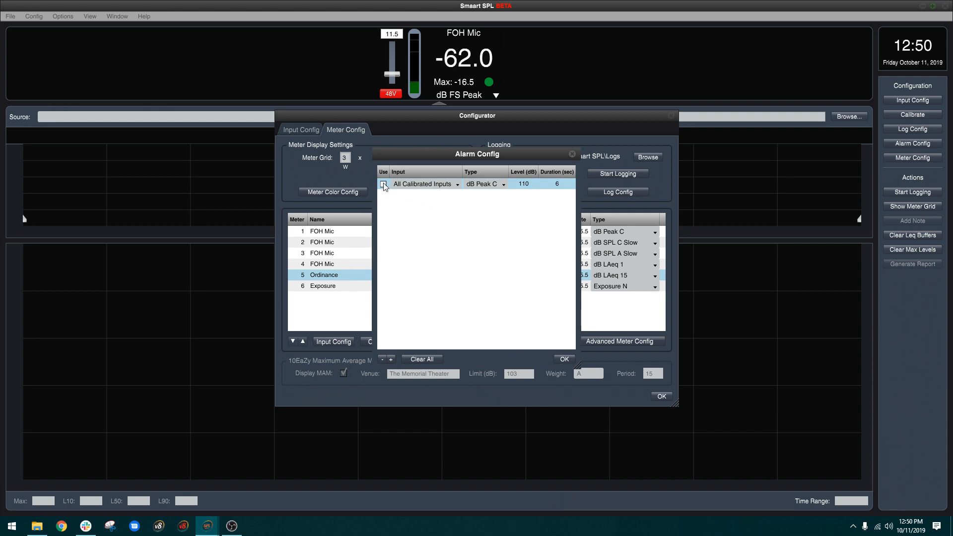
{"action": "left_click", "coordinate": [383, 183]}
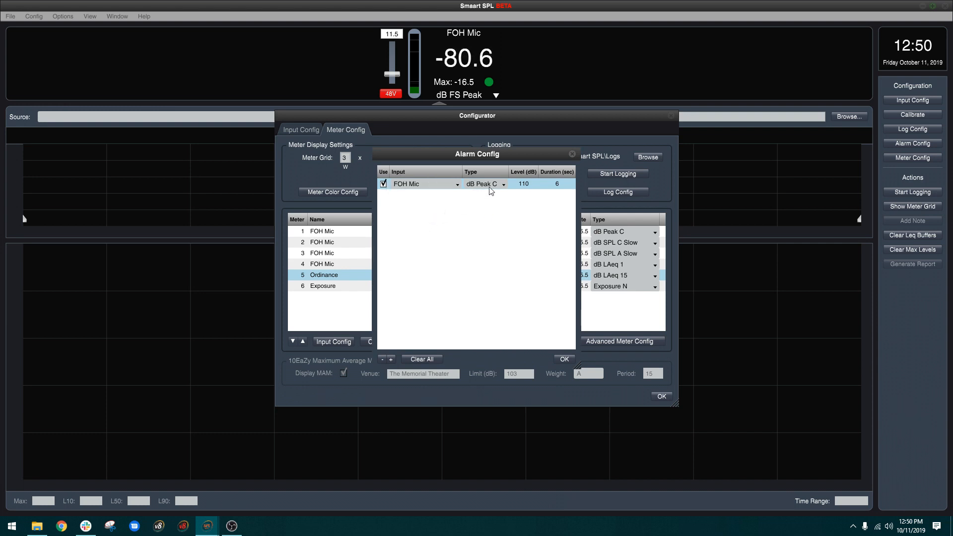
{"action": "left_click", "coordinate": [484, 183]}
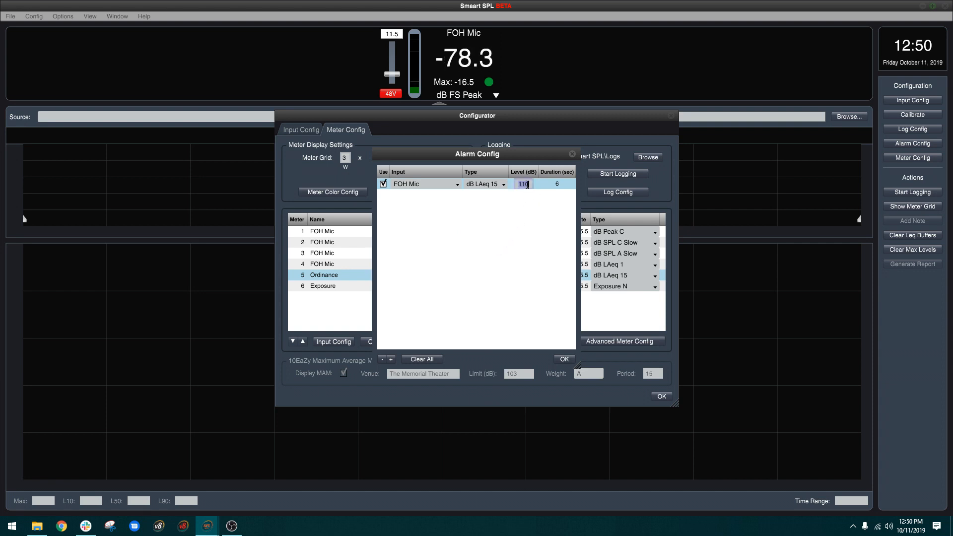
{"action": "type", "text": "96"}
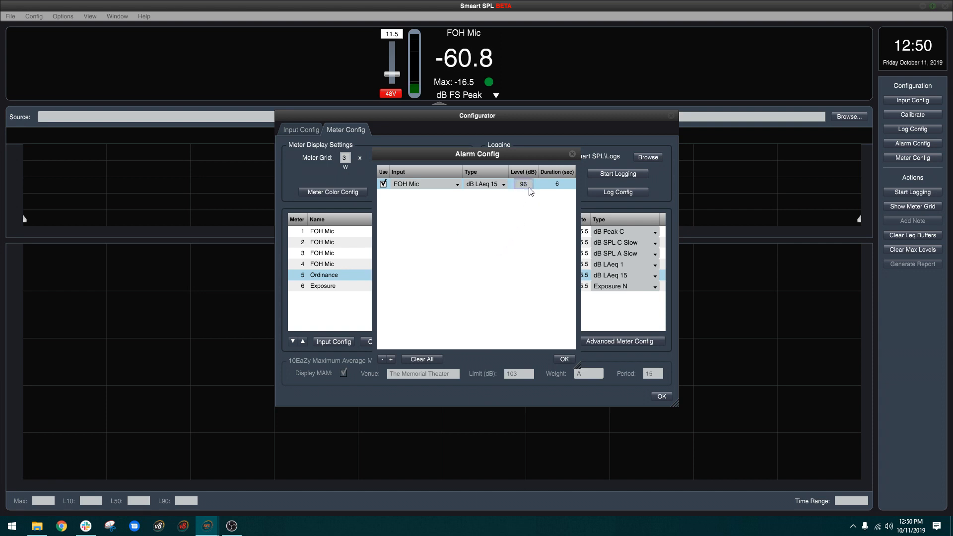
{"action": "left_click", "coordinate": [557, 184]}
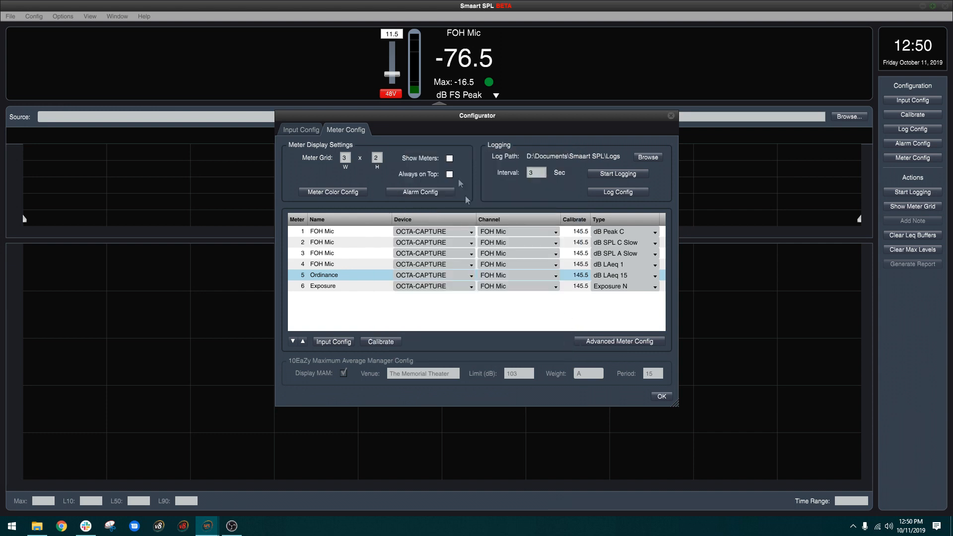
{"action": "mouse_move", "coordinate": [572, 161]}
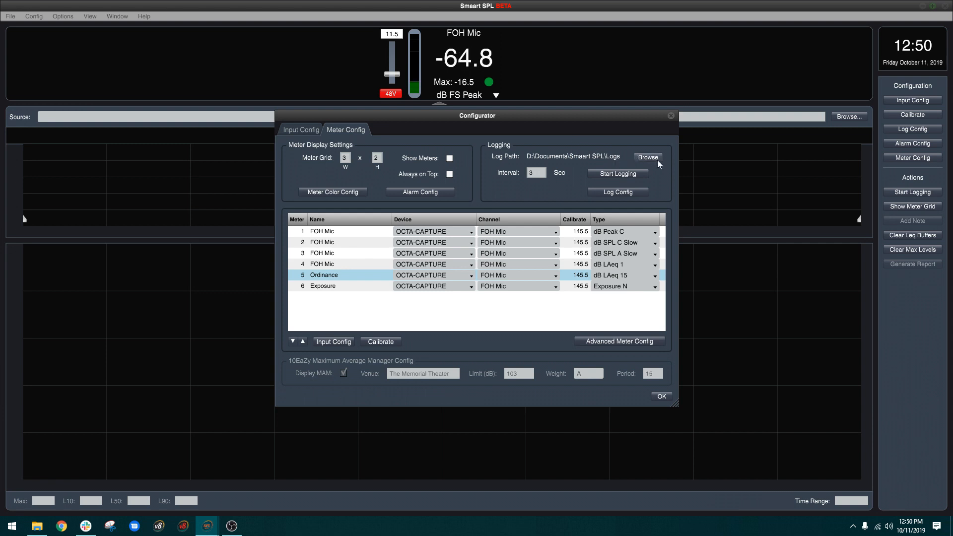
Choose the log save folder and confirm the six FOH Mic meters, closing the Configurator.
{"action": "left_click", "coordinate": [536, 172]}
{"action": "type", "text": "1"}
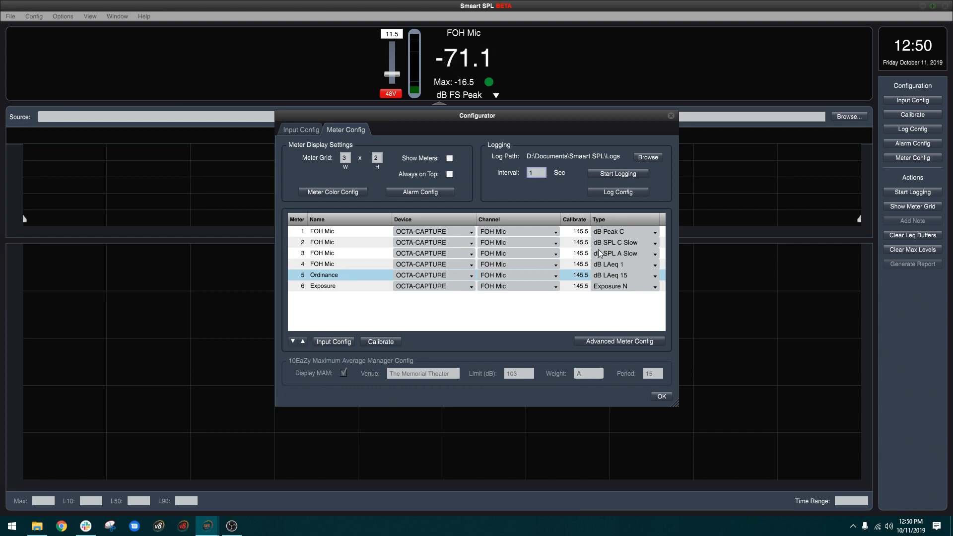
{"action": "left_click", "coordinate": [660, 396]}
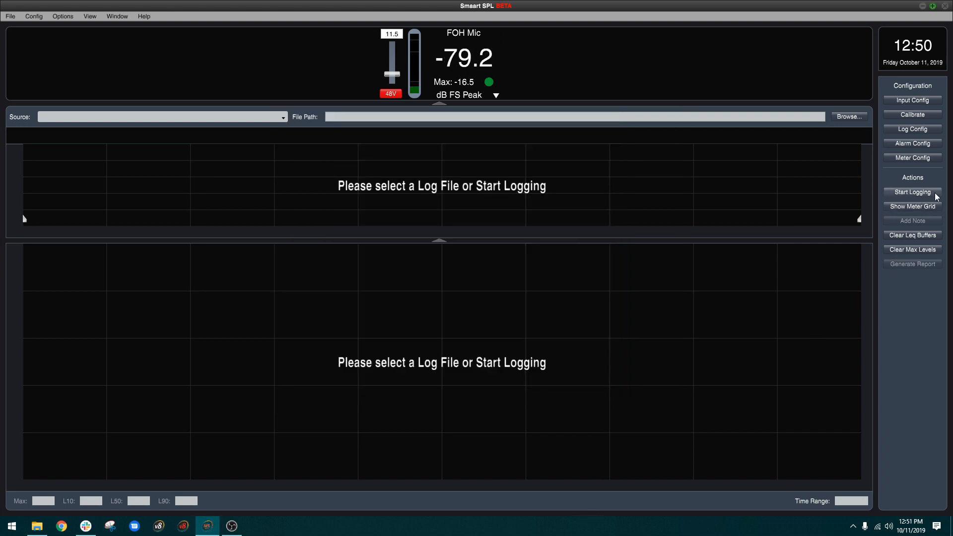
Start logging FOH Mic levels, plotting Peak C history with the 96 dB alarm line.
{"action": "left_click", "coordinate": [911, 191]}
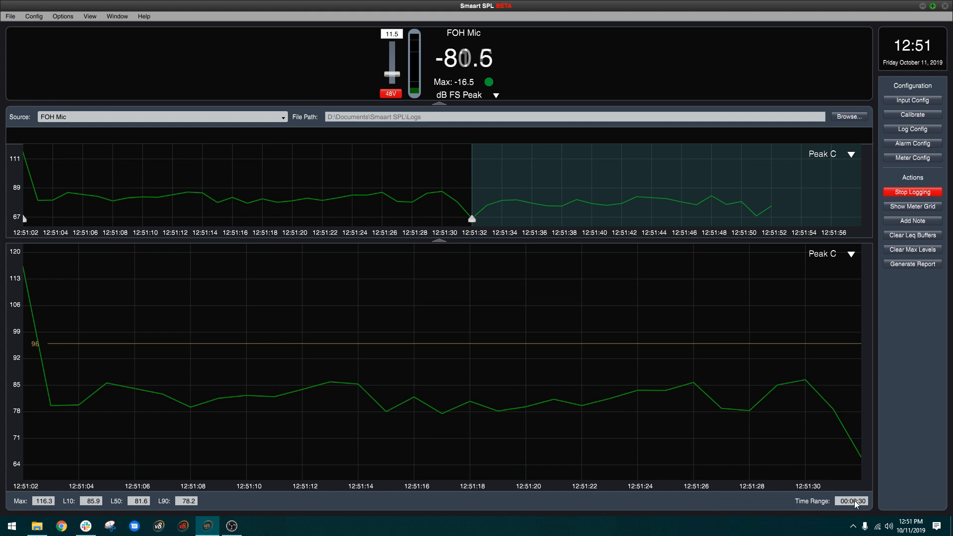
{"action": "mouse_move", "coordinate": [698, 394]}
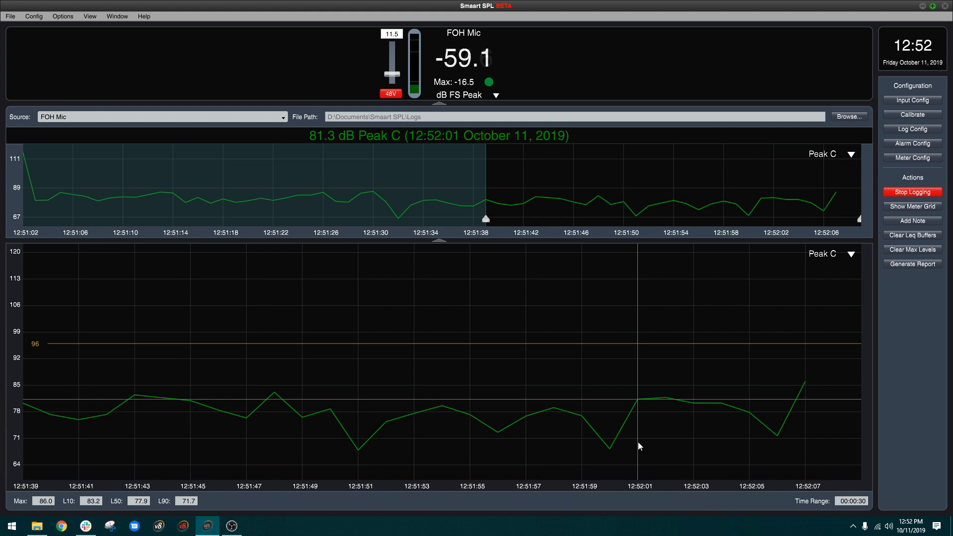
{"action": "mouse_move", "coordinate": [115, 176]}
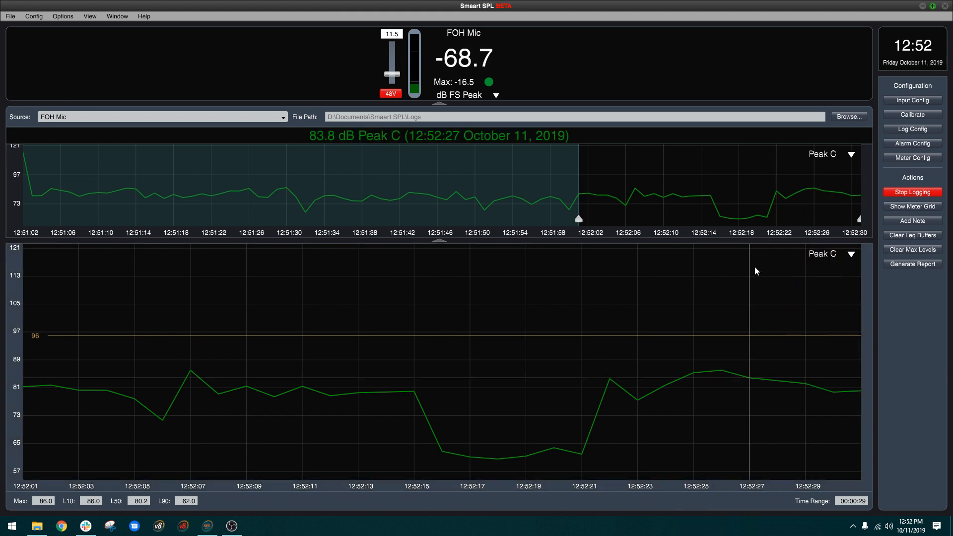
Add SPL A Slow, SPL C Slow, LAeq 1, LAeq 15 and SPL C Fast traces to the log graph.
{"action": "left_click", "coordinate": [851, 254]}
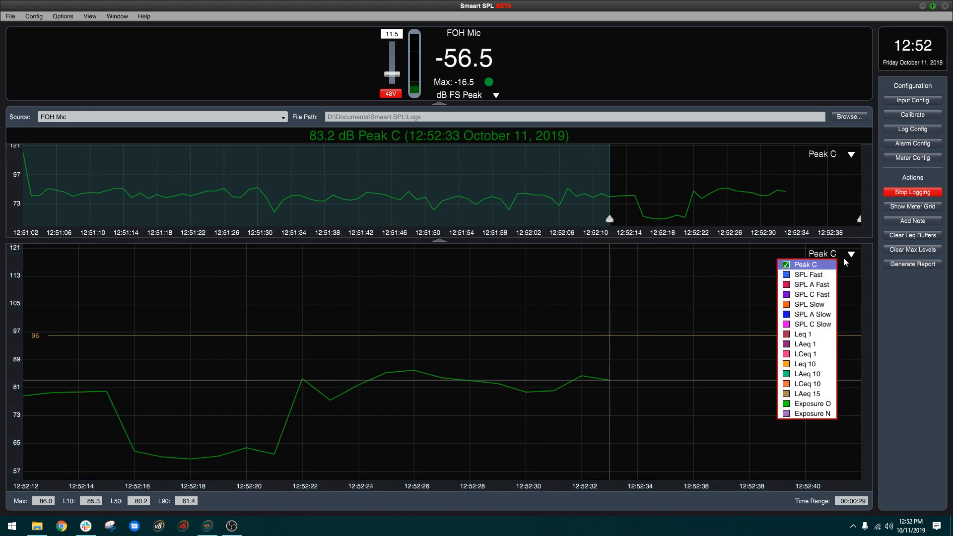
{"action": "left_click", "coordinate": [812, 314]}
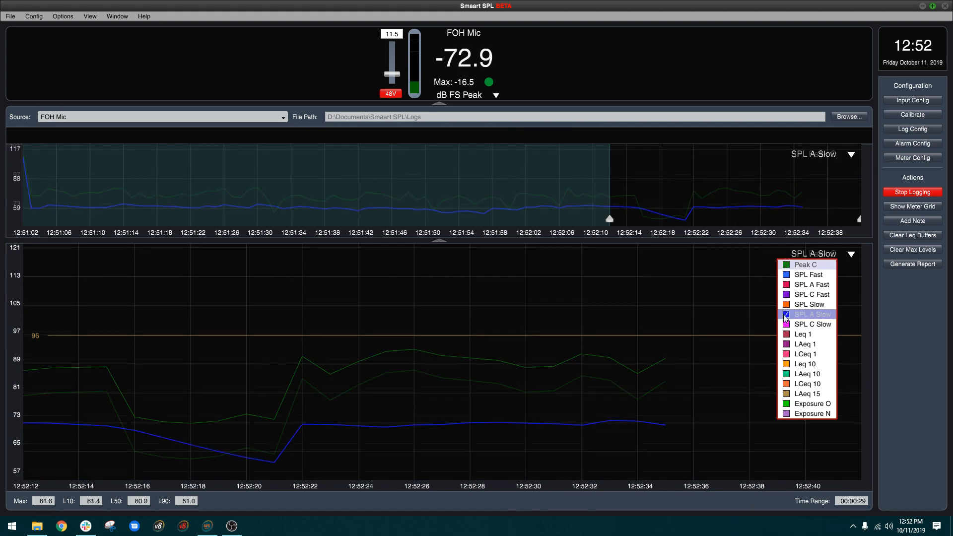
{"action": "left_click", "coordinate": [811, 324]}
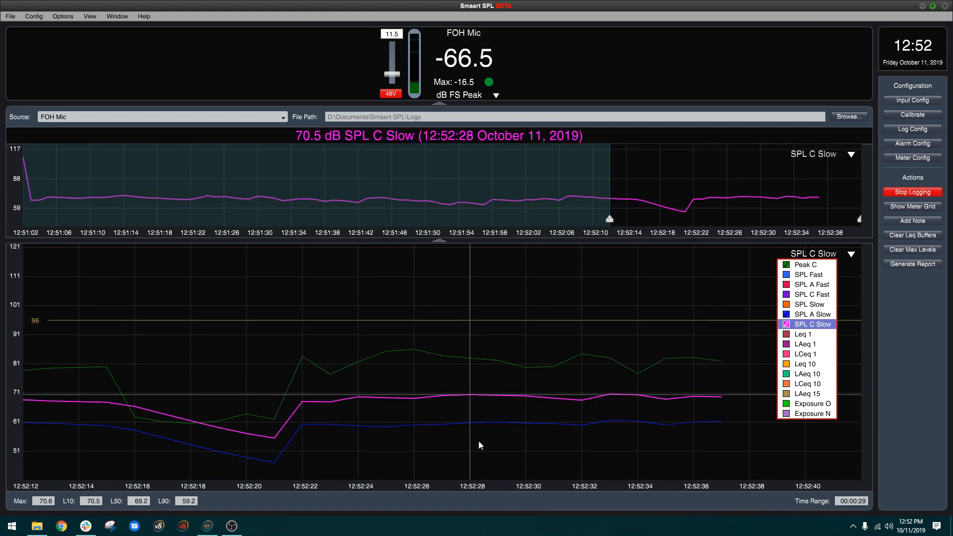
{"action": "mouse_move", "coordinate": [760, 391]}
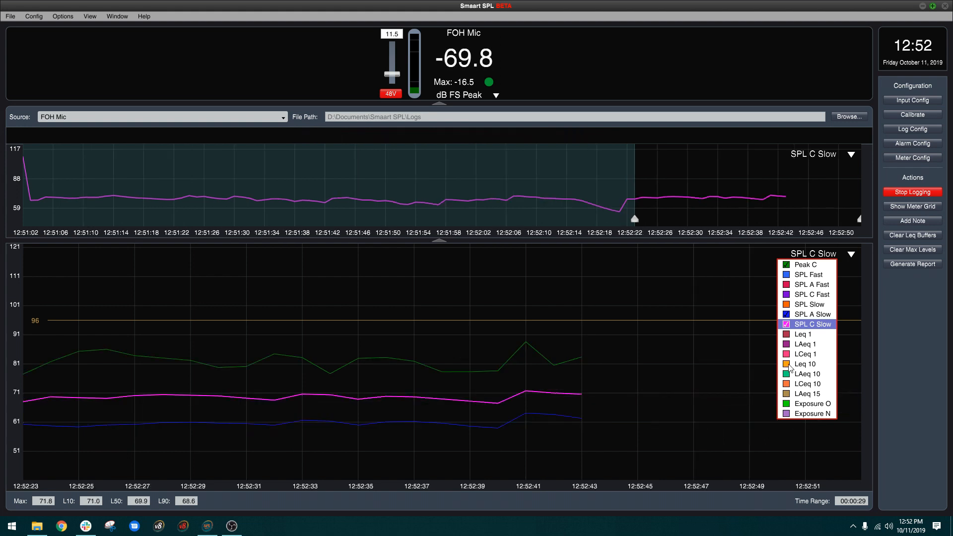
{"action": "left_click", "coordinate": [803, 343]}
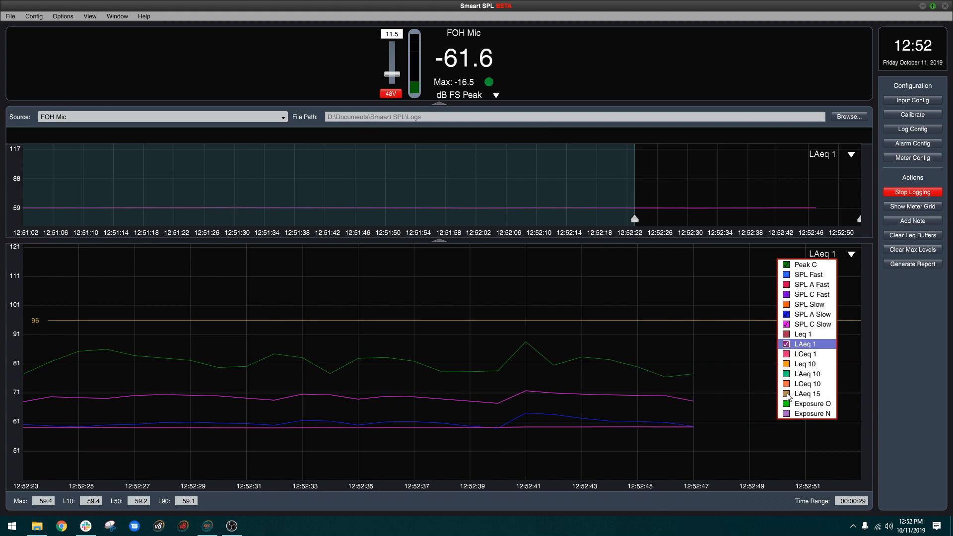
{"action": "left_click", "coordinate": [808, 393]}
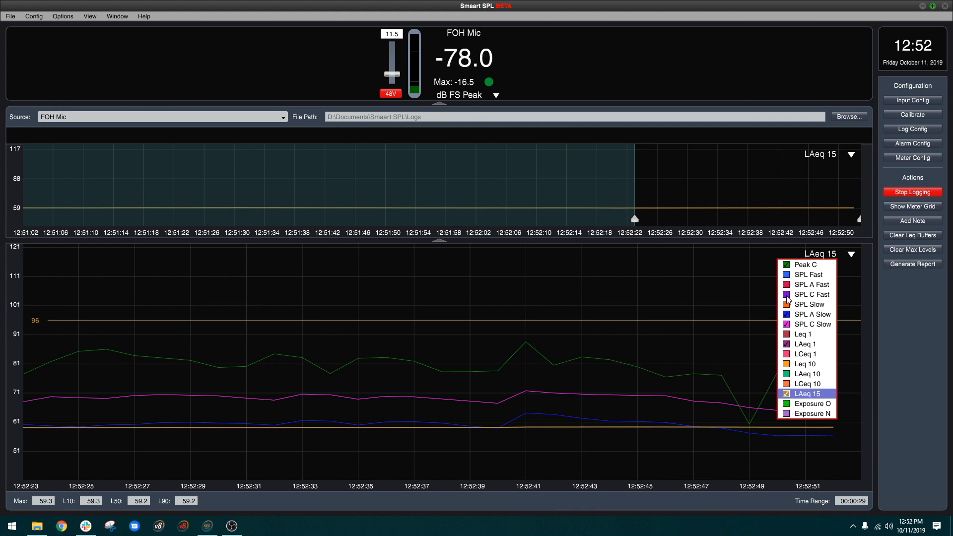
{"action": "left_click", "coordinate": [812, 294]}
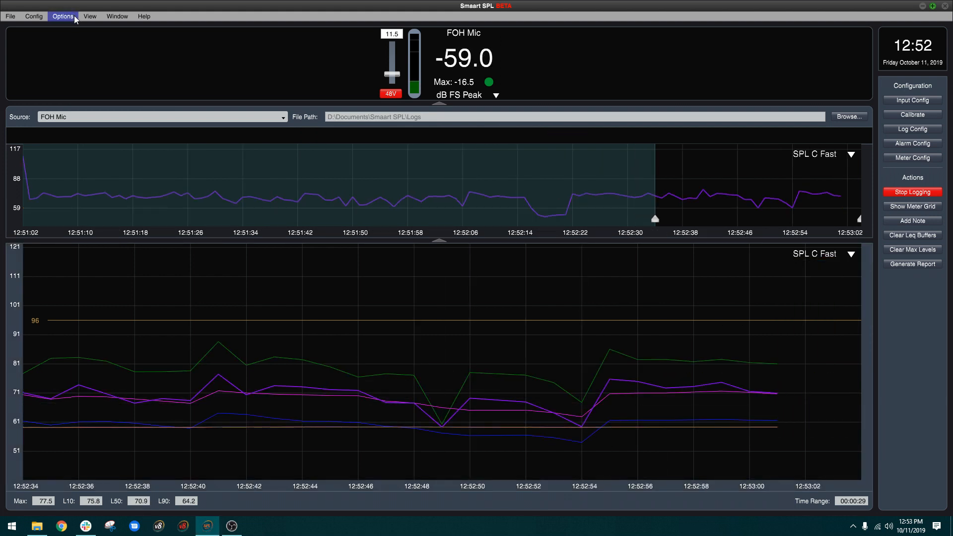
Set foreground trace width to 4 and background traces to 3 in Options.
{"action": "left_click", "coordinate": [63, 17]}
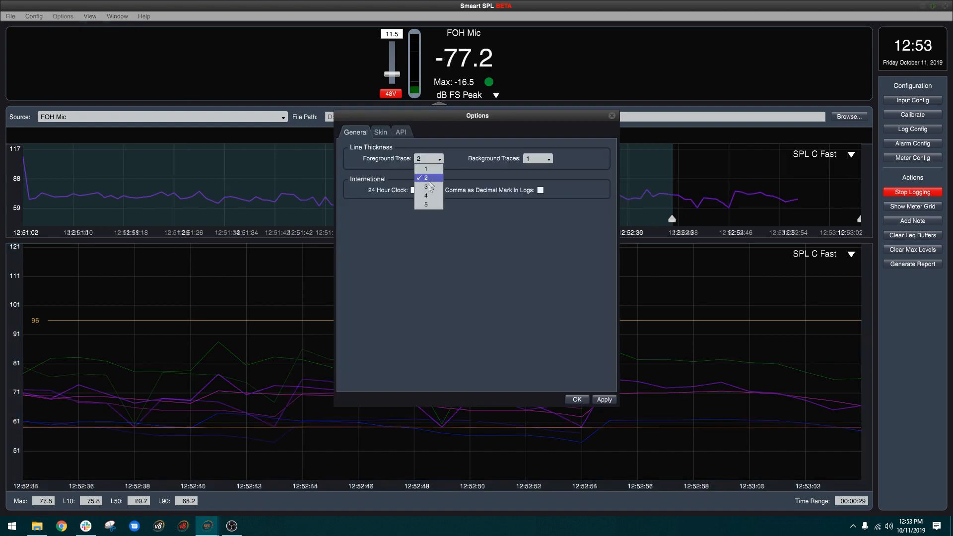
{"action": "left_click", "coordinate": [426, 195]}
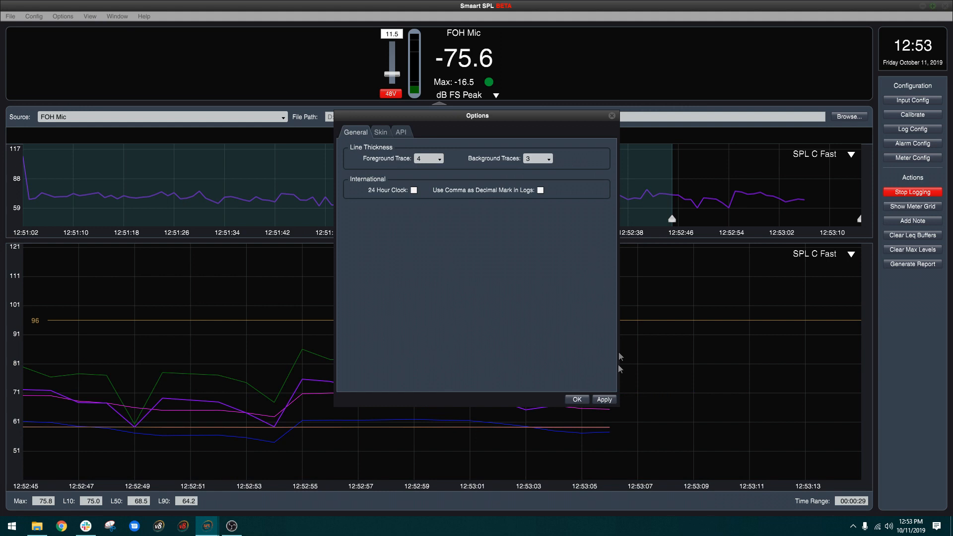
{"action": "left_click", "coordinate": [574, 399]}
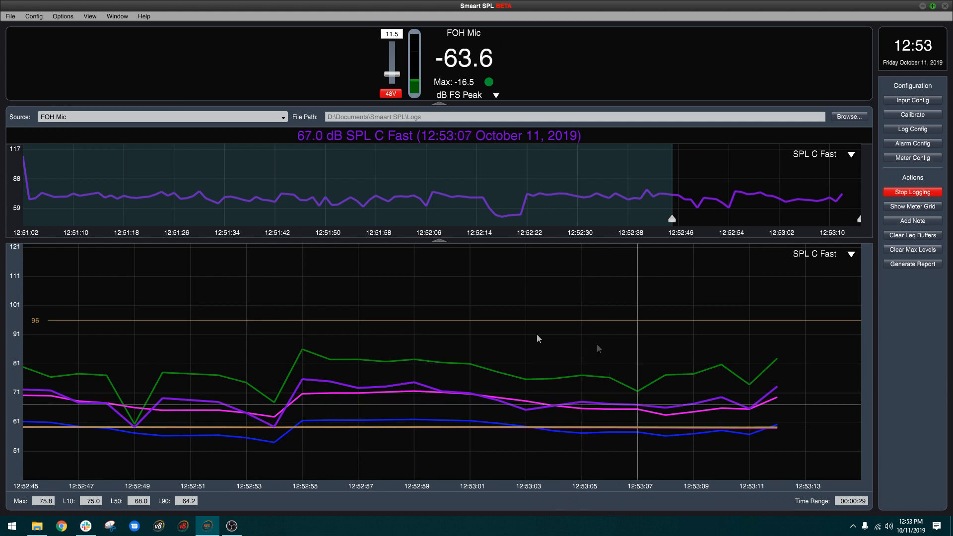
{"action": "mouse_move", "coordinate": [733, 173]}
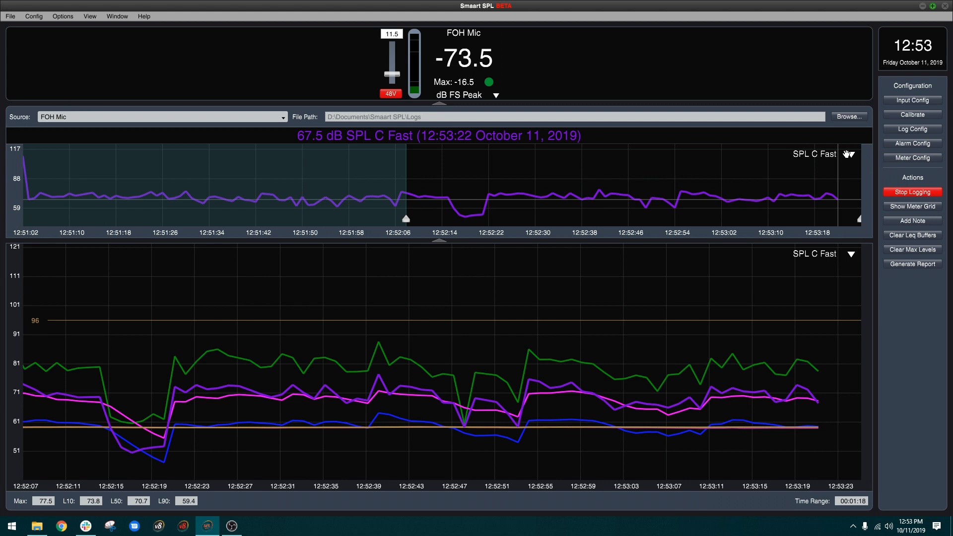
Switch the foreground trace among LAeq 1, Peak C and finally LAeq 15 on the 1:18 graph.
{"action": "left_click", "coordinate": [850, 153]}
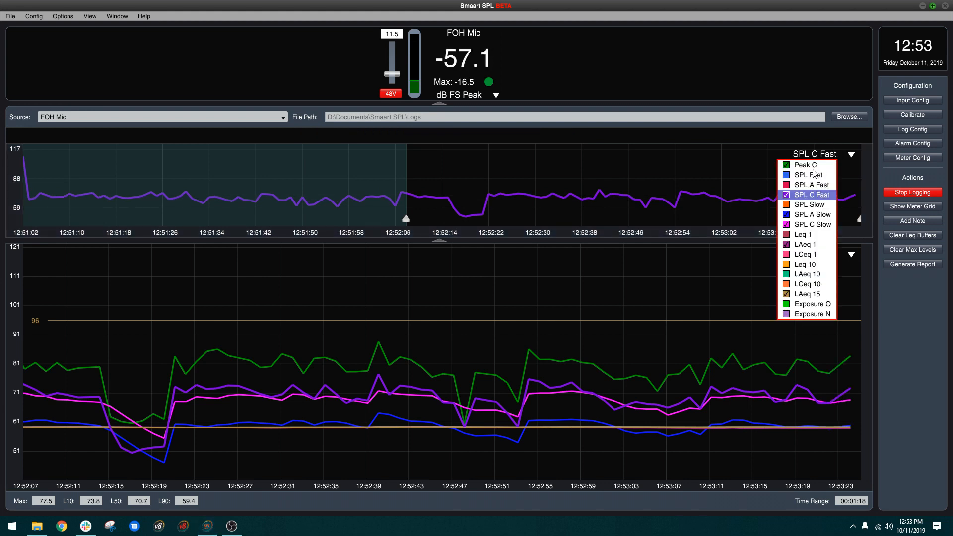
{"action": "left_click", "coordinate": [810, 215]}
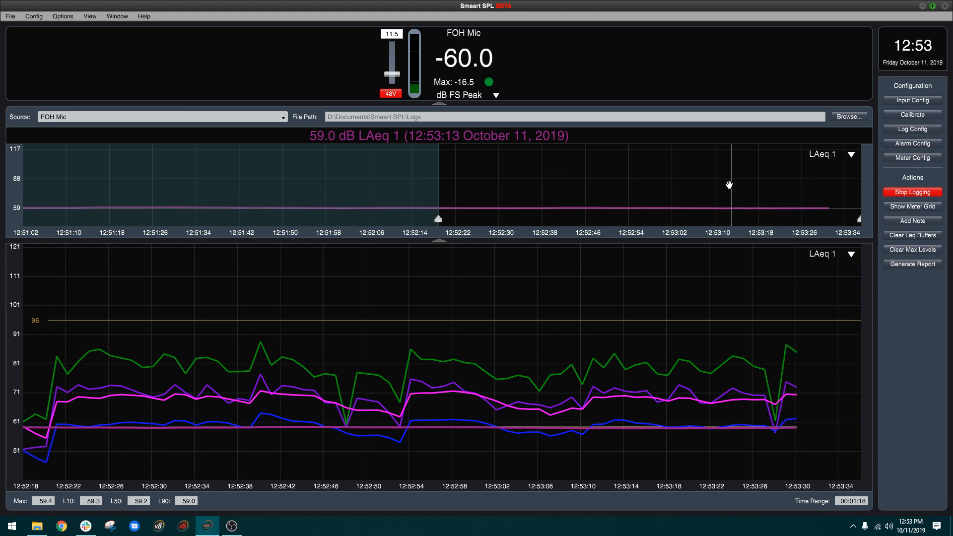
{"action": "left_click", "coordinate": [852, 154]}
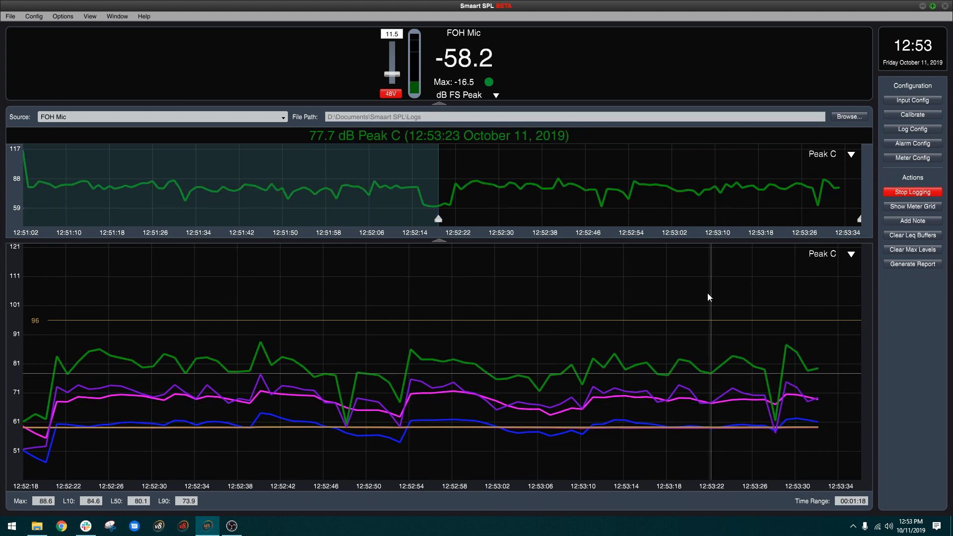
{"action": "left_click", "coordinate": [851, 154]}
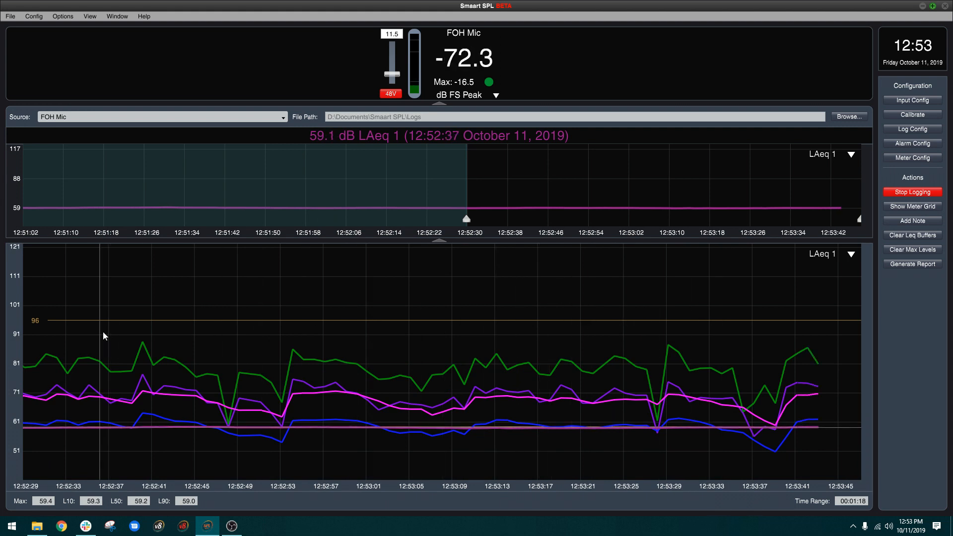
{"action": "mouse_move", "coordinate": [322, 333]}
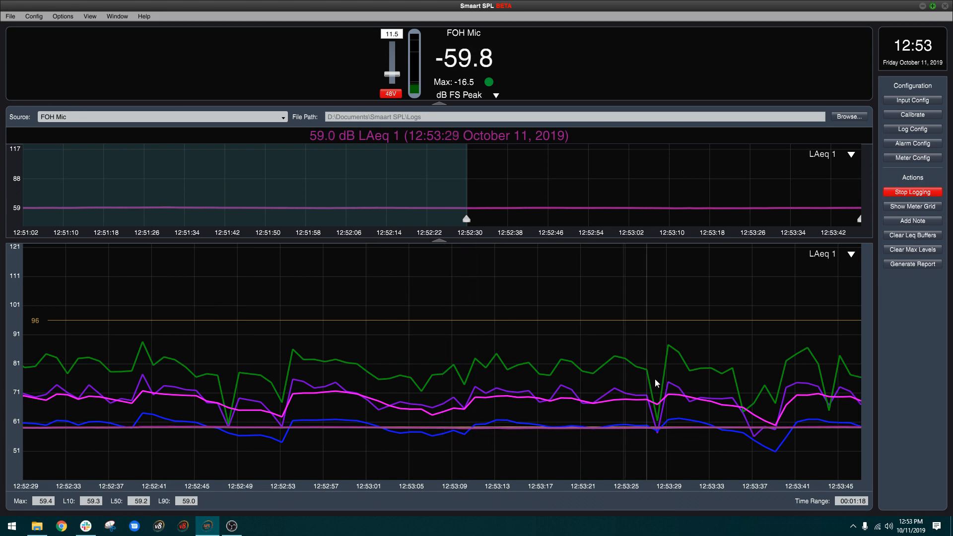
{"action": "left_click", "coordinate": [850, 153]}
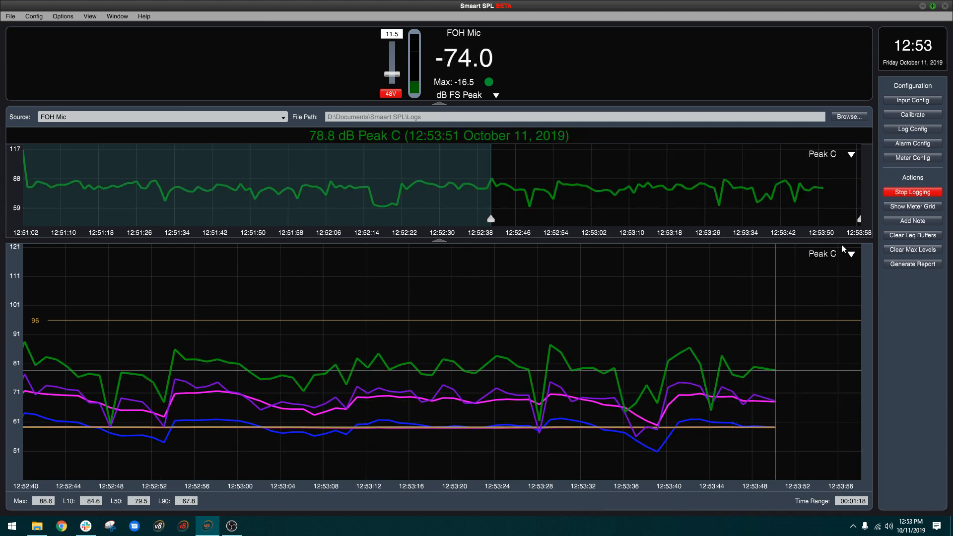
{"action": "left_click", "coordinate": [850, 253]}
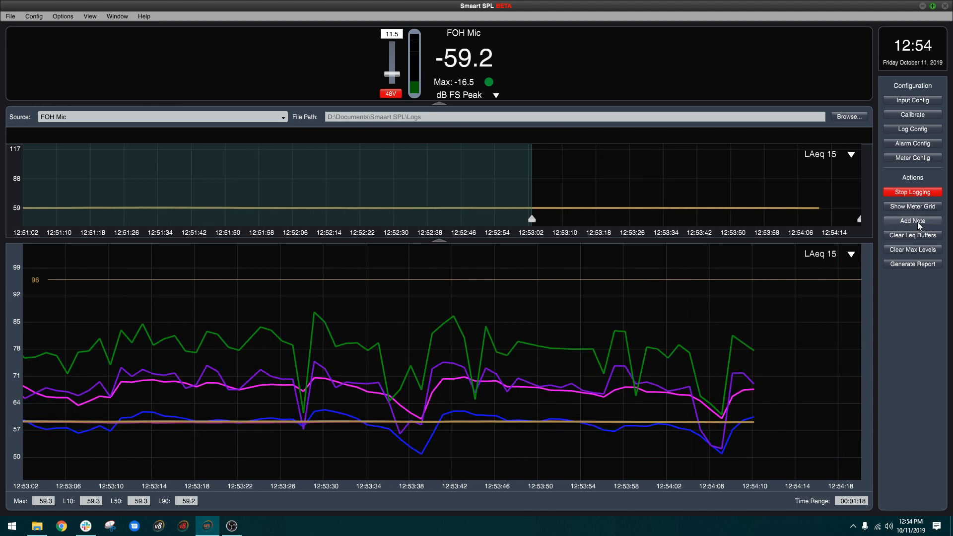
Add two notes to the running log at 12:54:13 and 12:54:21, the latter labelled Support.
{"action": "left_click", "coordinate": [911, 220]}
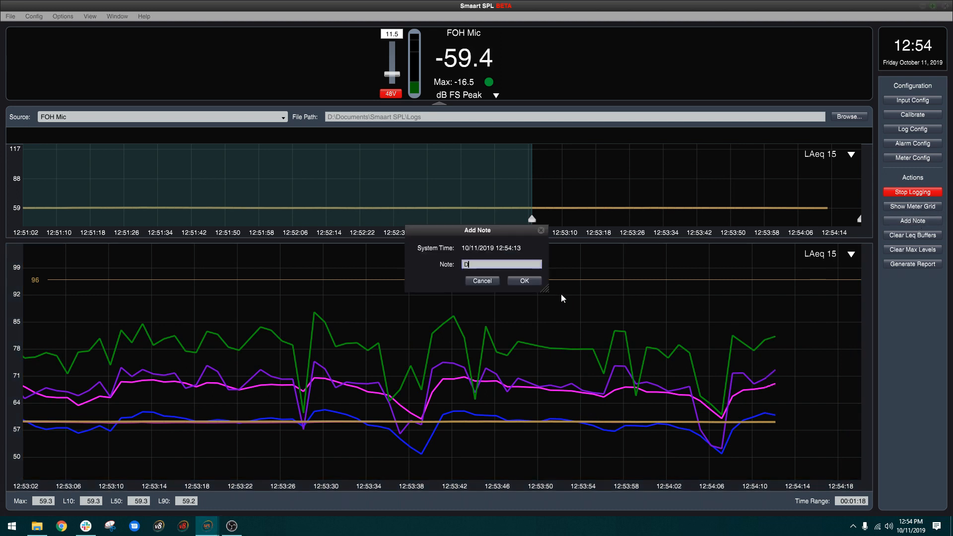
{"action": "left_click", "coordinate": [523, 280]}
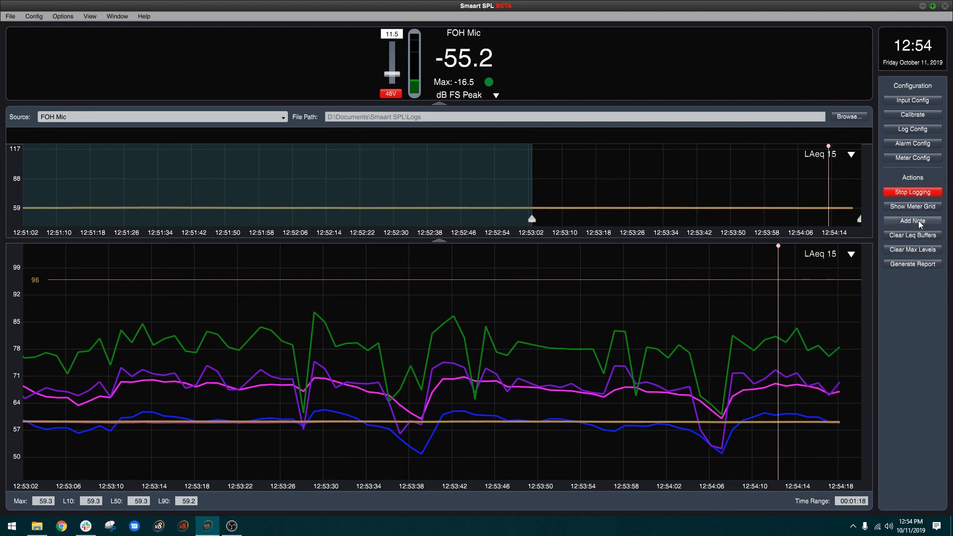
{"action": "left_click", "coordinate": [911, 220]}
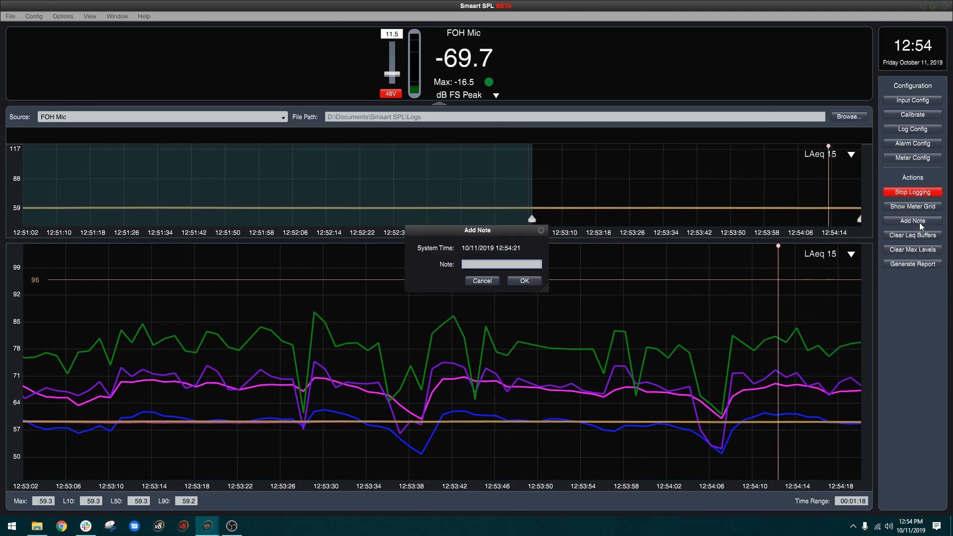
{"action": "left_click", "coordinate": [481, 280]}
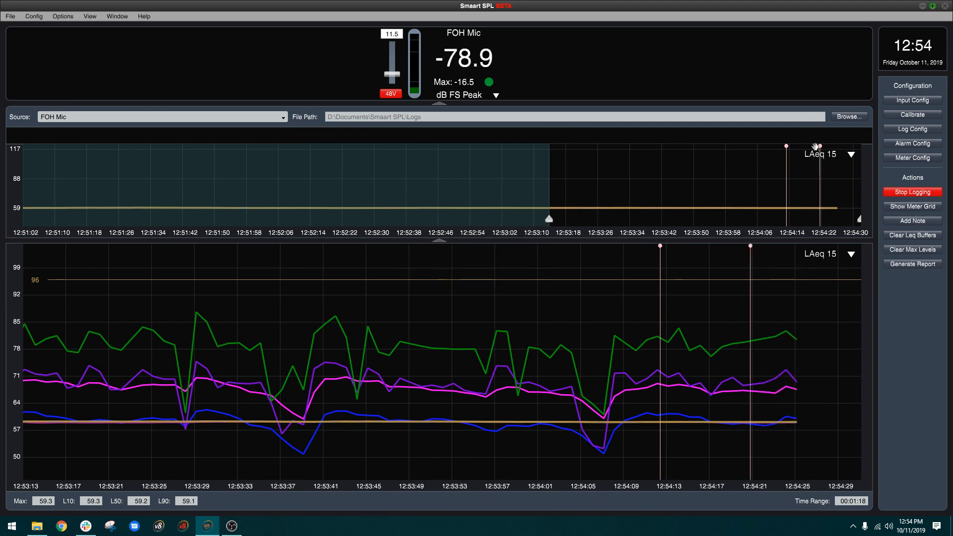
{"action": "mouse_move", "coordinate": [659, 253]}
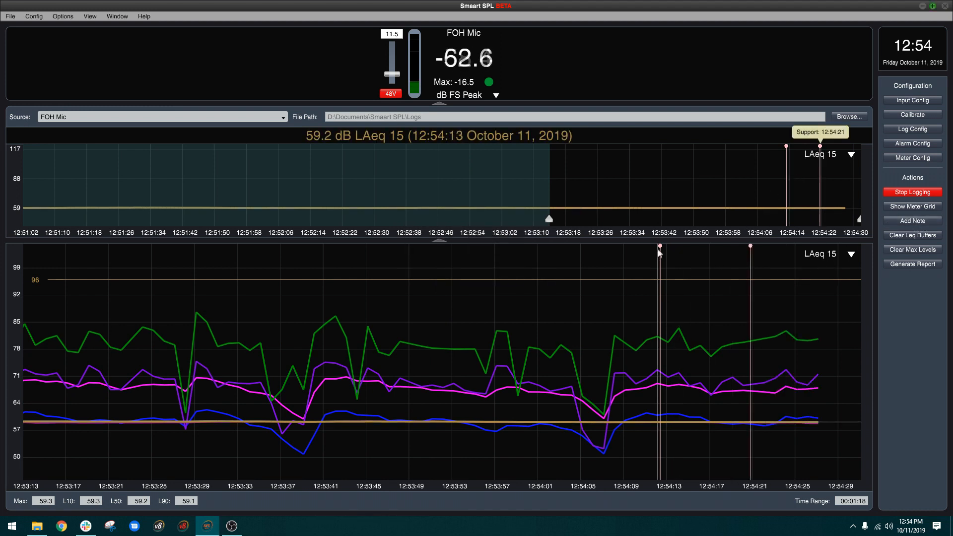
{"action": "mouse_move", "coordinate": [754, 246]}
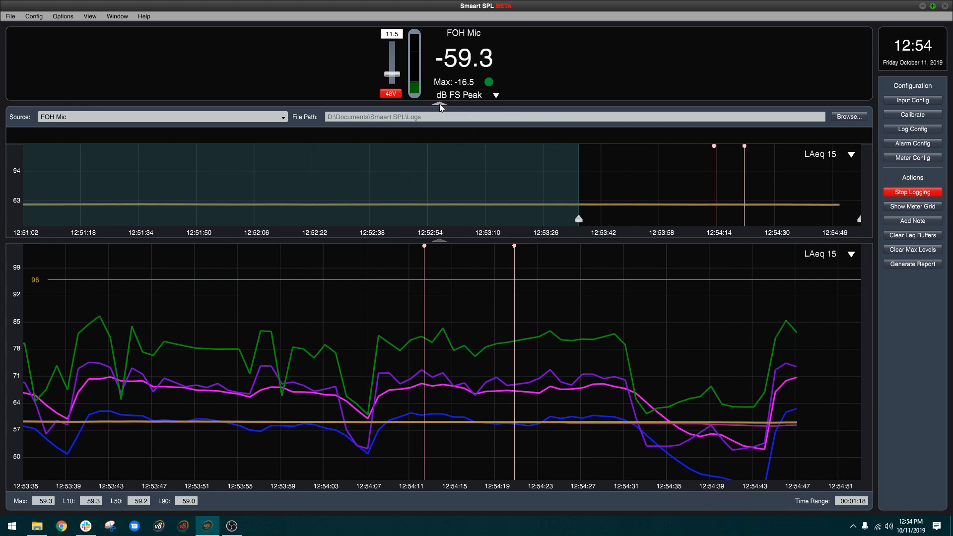
Collapse the level readout panel and feature SPL C Fast on the enlarged top graph.
{"action": "left_click", "coordinate": [439, 107]}
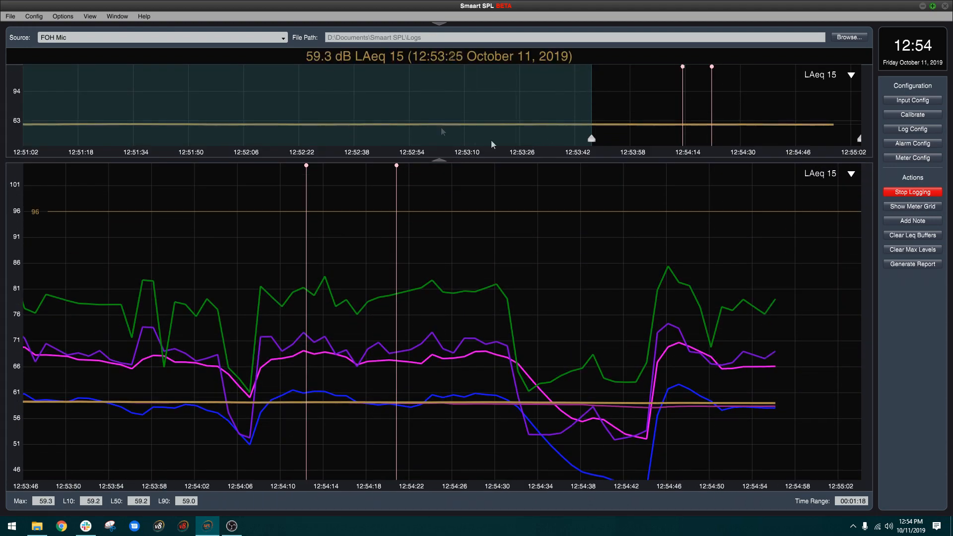
{"action": "left_click", "coordinate": [851, 74]}
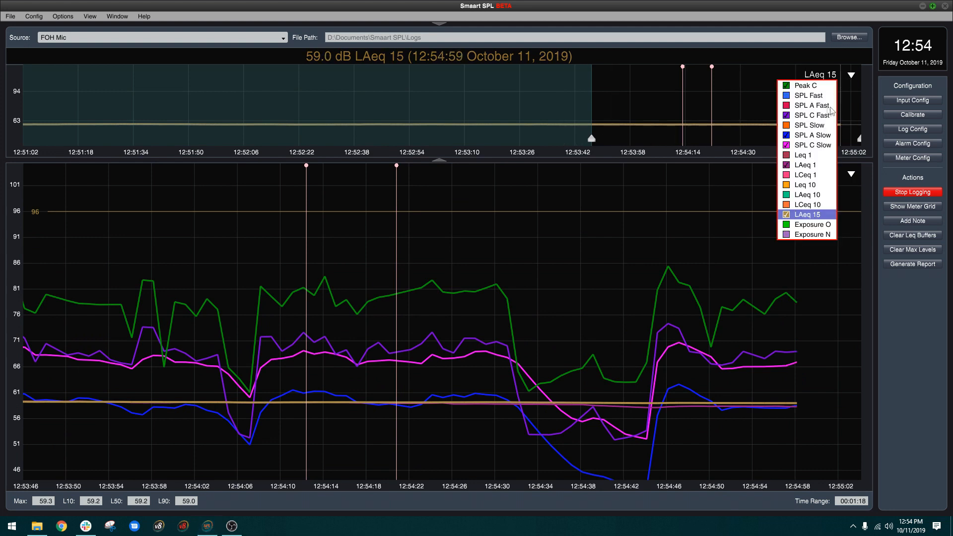
{"action": "left_click", "coordinate": [806, 85]}
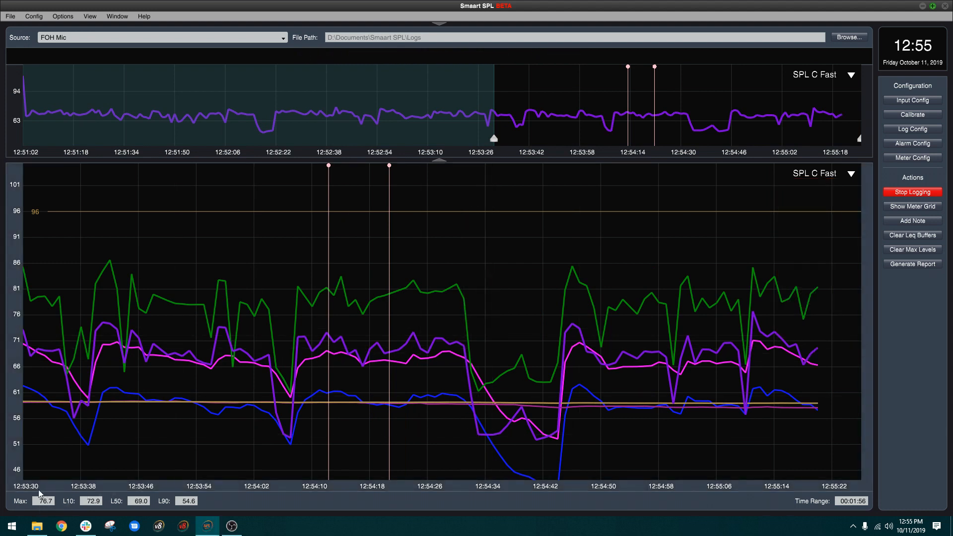
{"action": "mouse_move", "coordinate": [458, 156]}
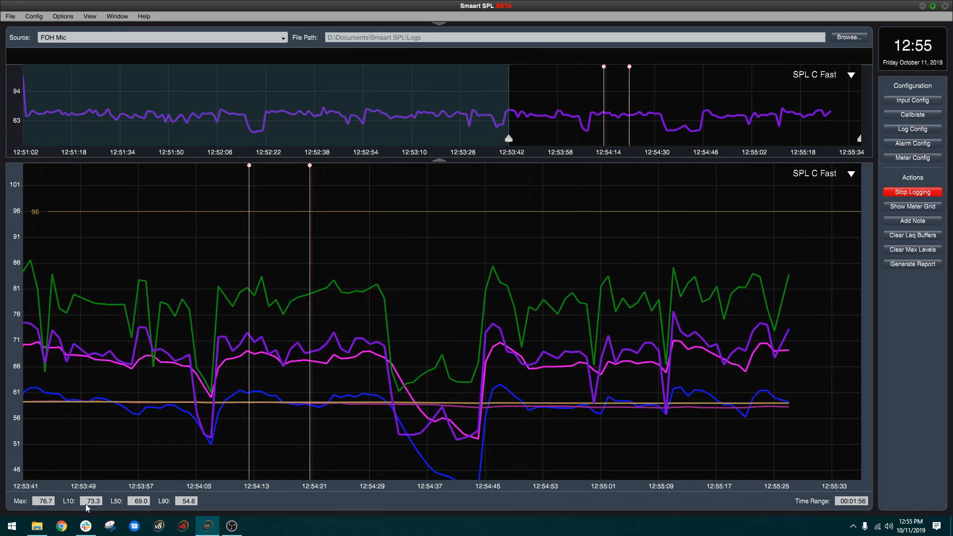
{"action": "mouse_move", "coordinate": [128, 503]}
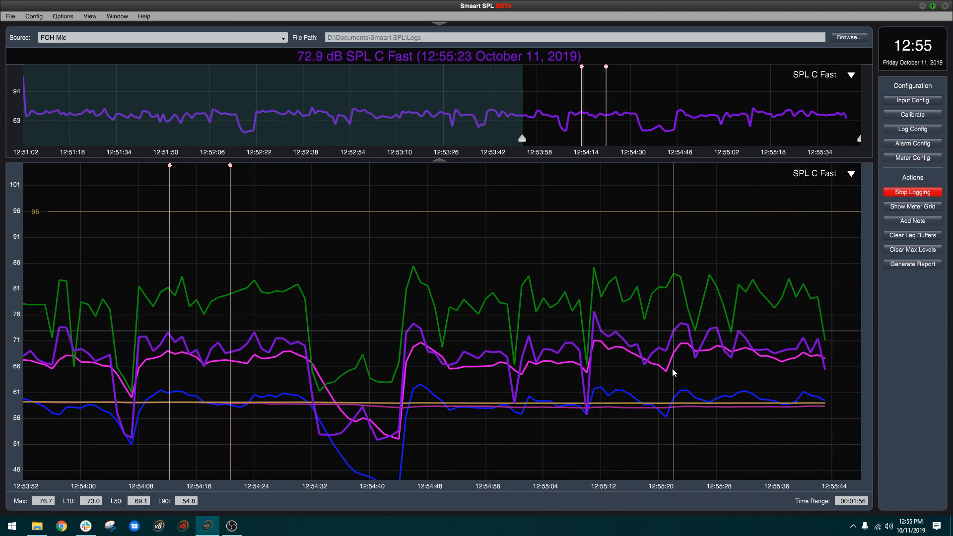
{"action": "mouse_move", "coordinate": [200, 439]}
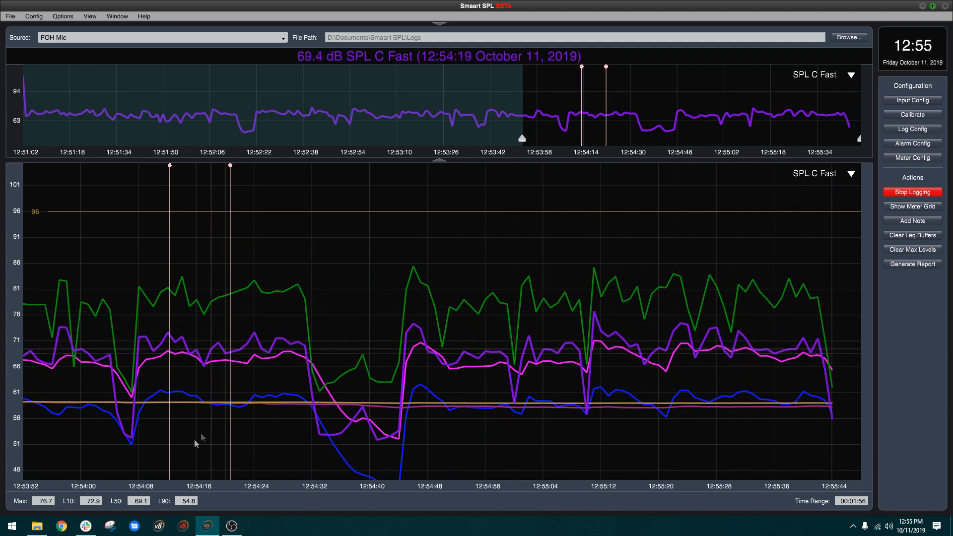
Emphasize LAeq 15, then make SPL C Slow the featured trace instead.
{"action": "left_click", "coordinate": [850, 75]}
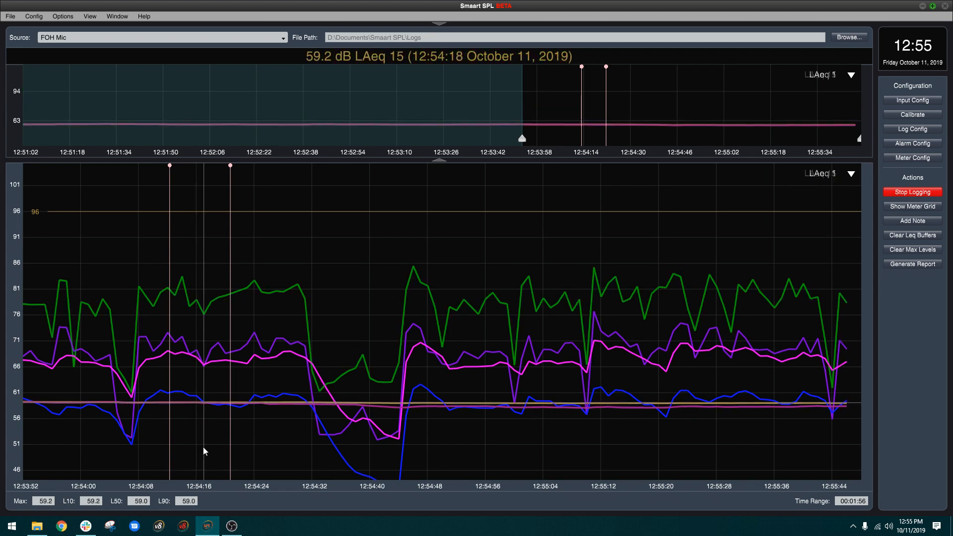
{"action": "left_click", "coordinate": [851, 75]}
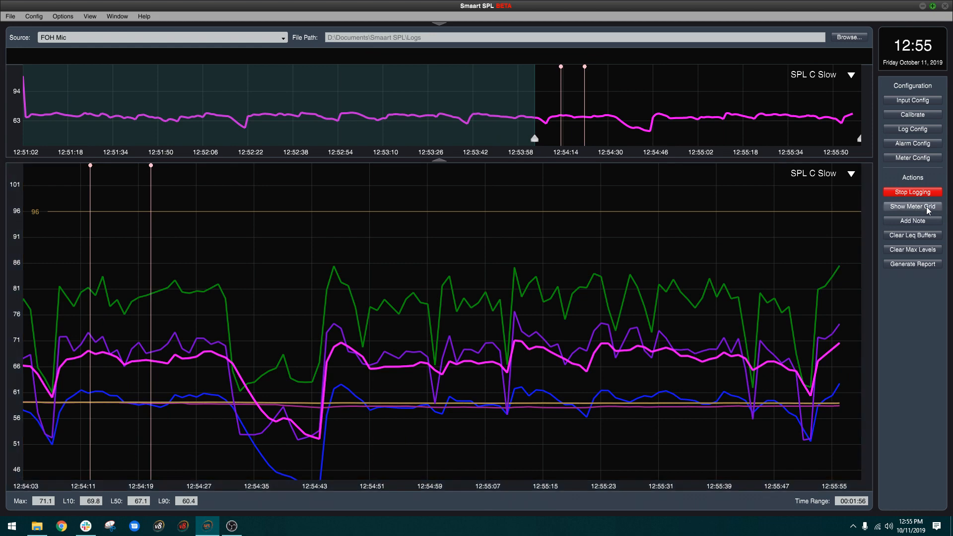
Show the six-meter FOH Mic grid and change its third meter to dB Leq 1.
{"action": "left_click", "coordinate": [911, 206]}
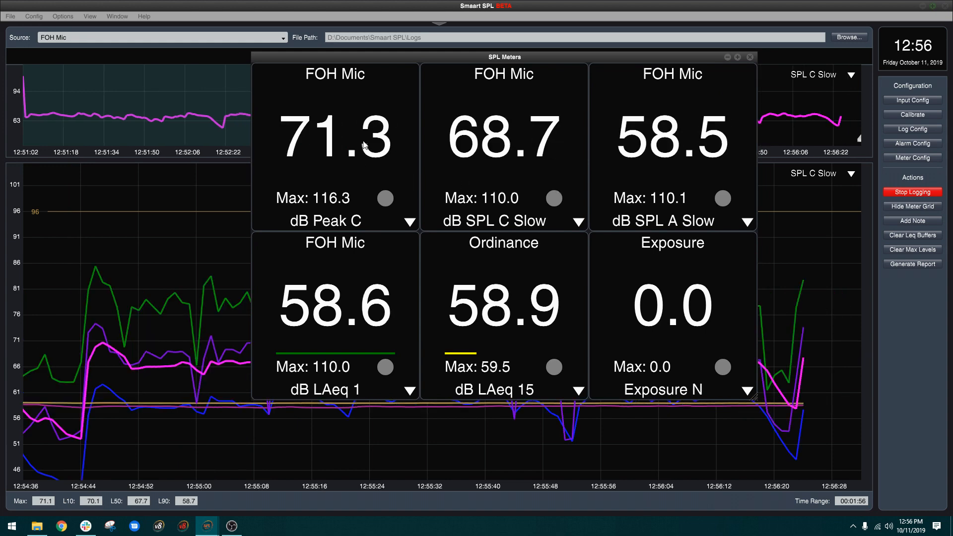
{"action": "left_click", "coordinate": [911, 159]}
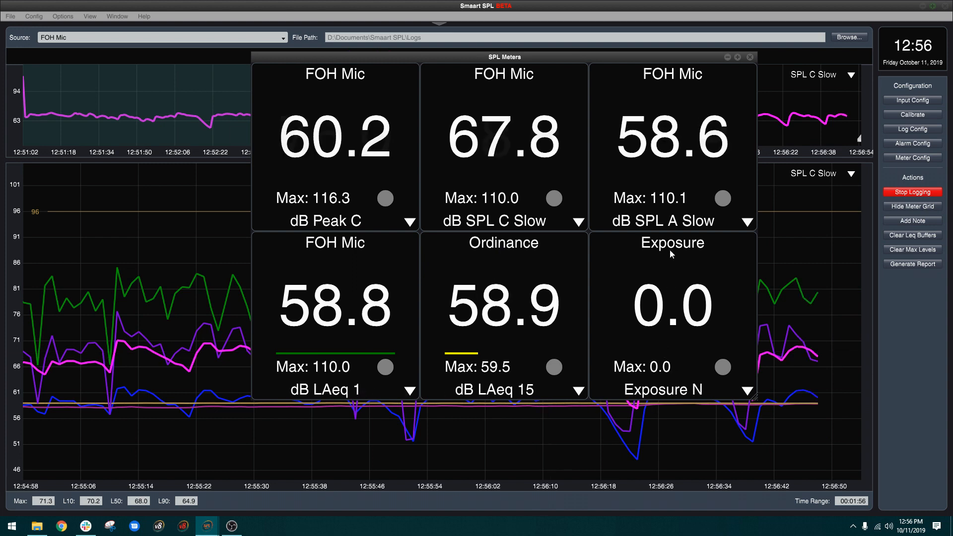
{"action": "left_click", "coordinate": [746, 221]}
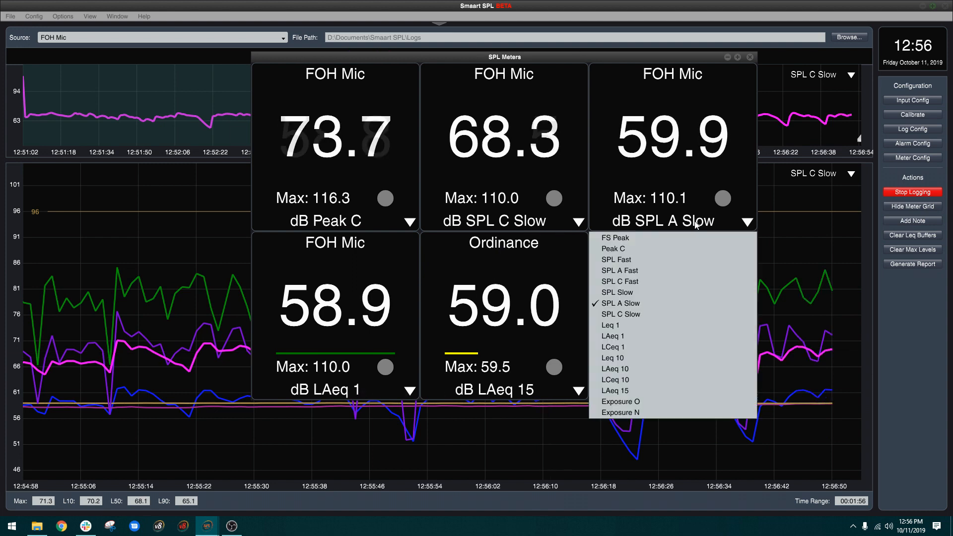
{"action": "mouse_move", "coordinate": [656, 277]}
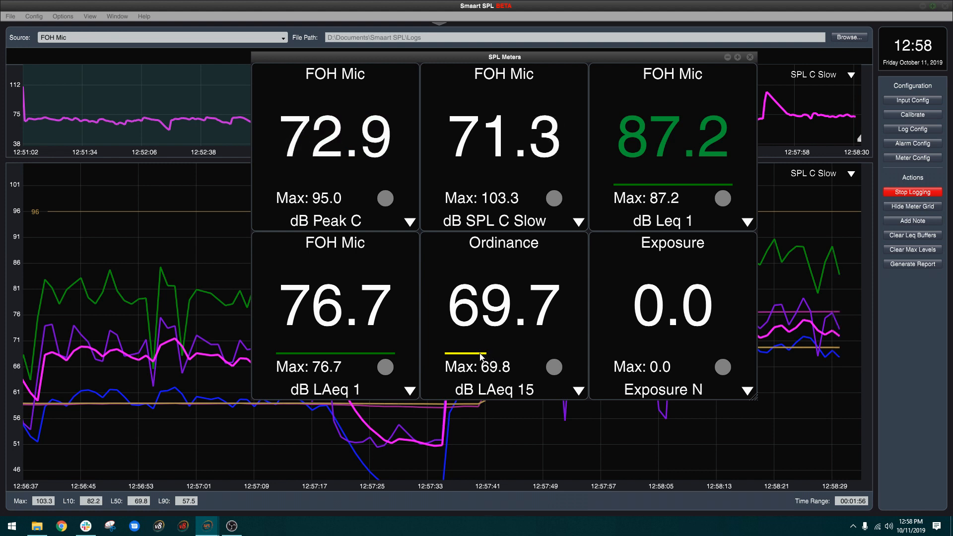
{"action": "mouse_move", "coordinate": [480, 357]}
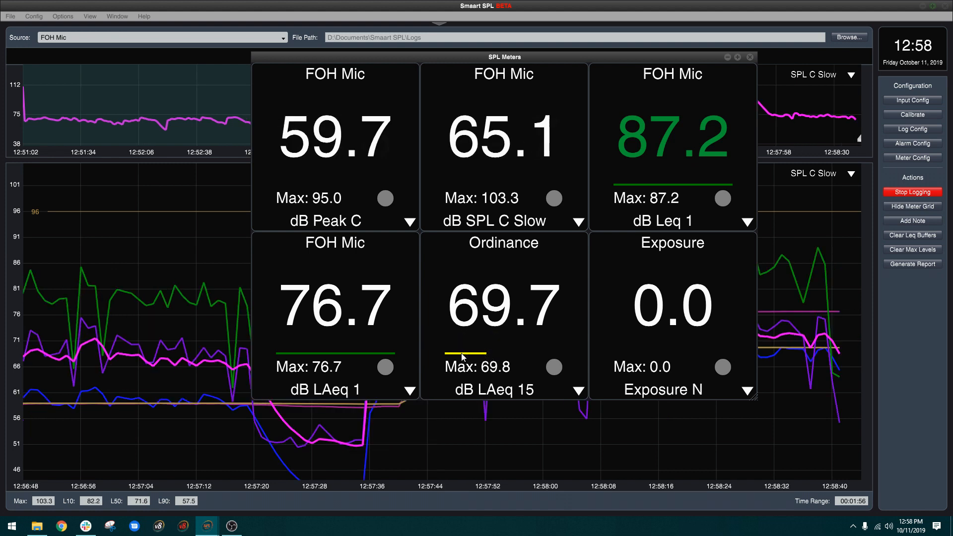
{"action": "mouse_move", "coordinate": [418, 329]}
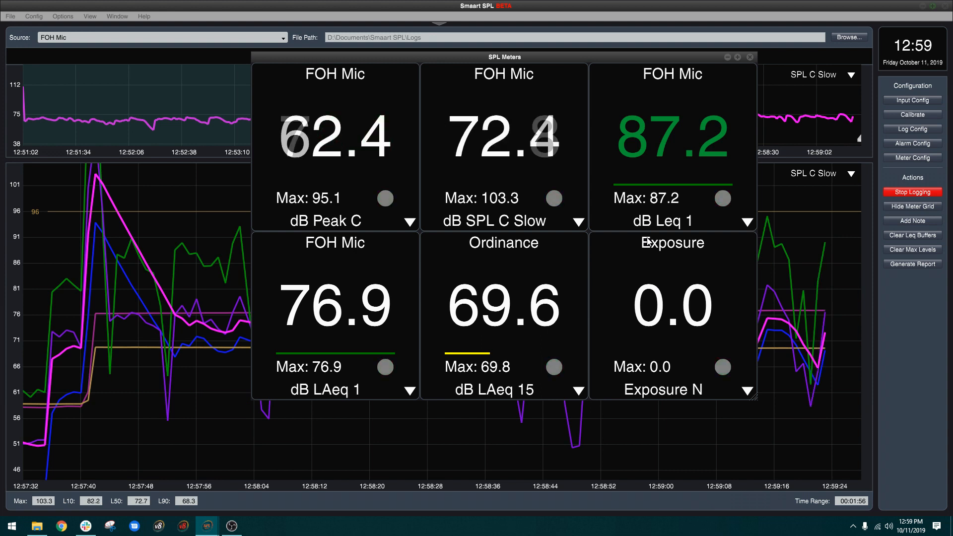
{"action": "mouse_move", "coordinate": [912, 236]}
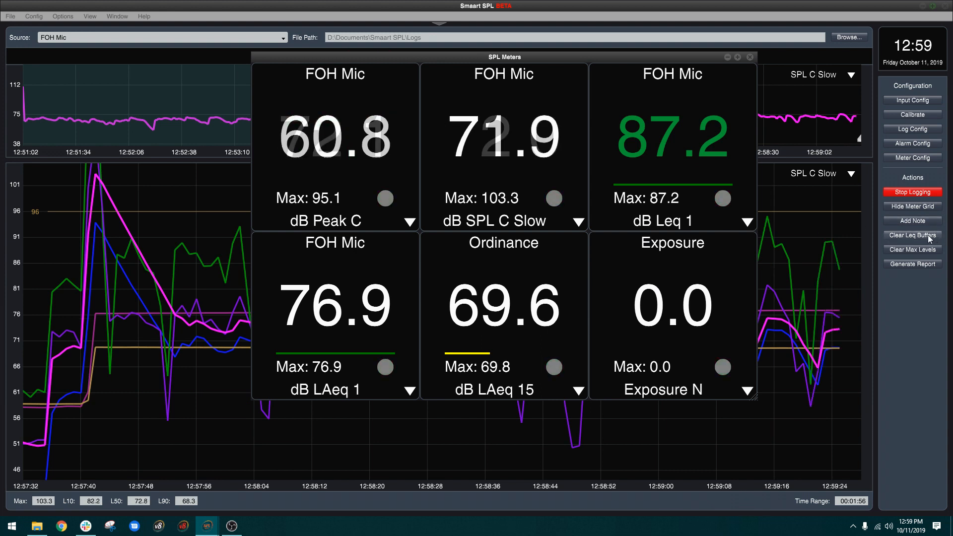
Clear the Leq buffers and hide the meter grid, returning to the log graphs.
{"action": "left_click", "coordinate": [911, 237]}
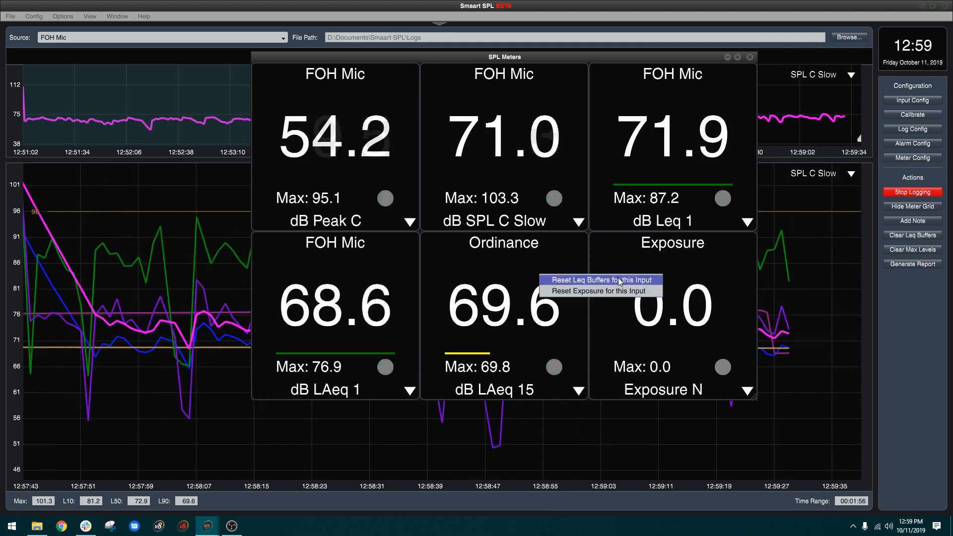
{"action": "mouse_move", "coordinate": [599, 291]}
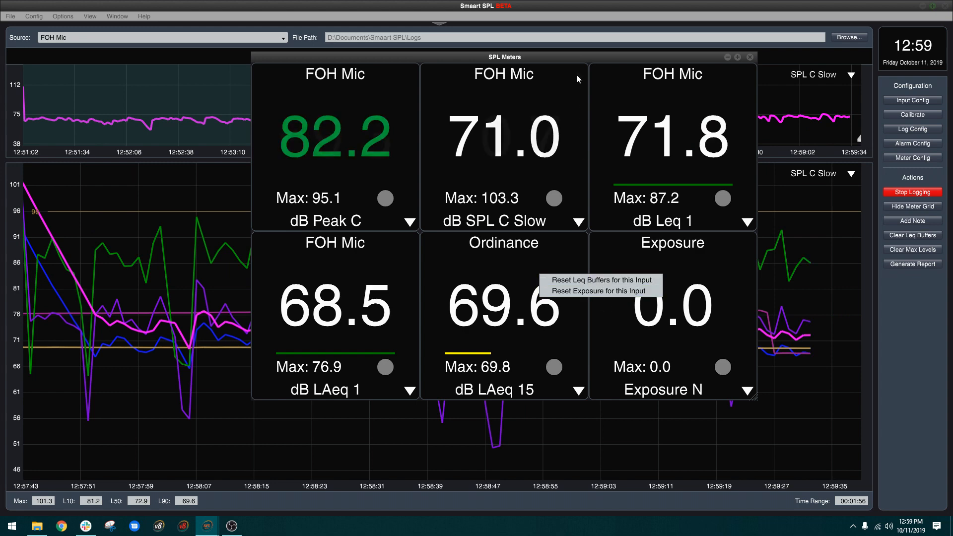
{"action": "left_click", "coordinate": [911, 206]}
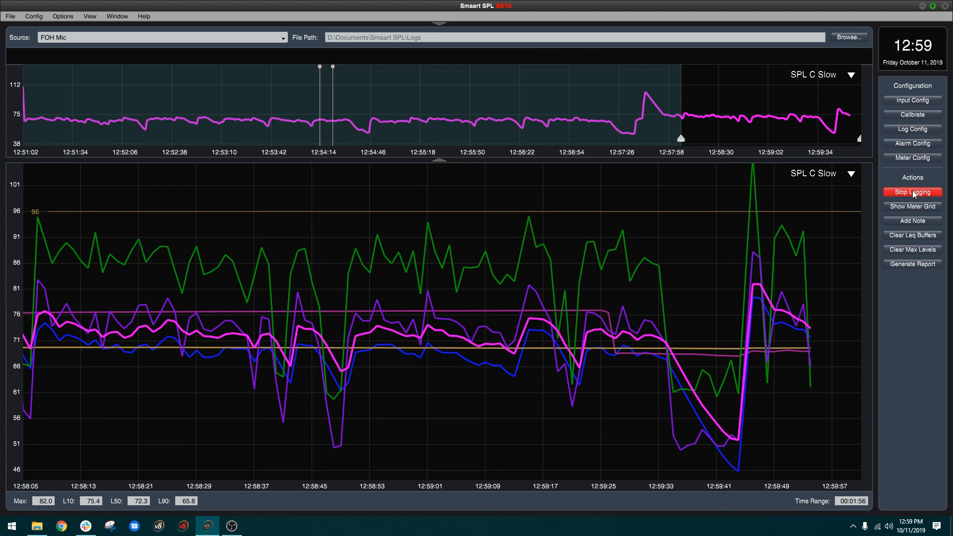
Stop logging so the saved FOH Mic log becomes the graph's source.
{"action": "left_click", "coordinate": [911, 192]}
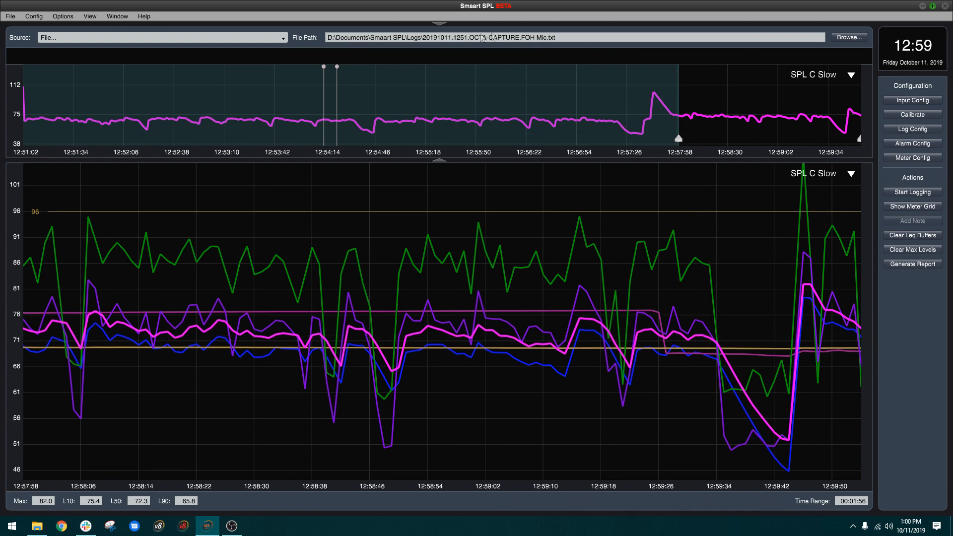
{"action": "mouse_move", "coordinate": [775, 258]}
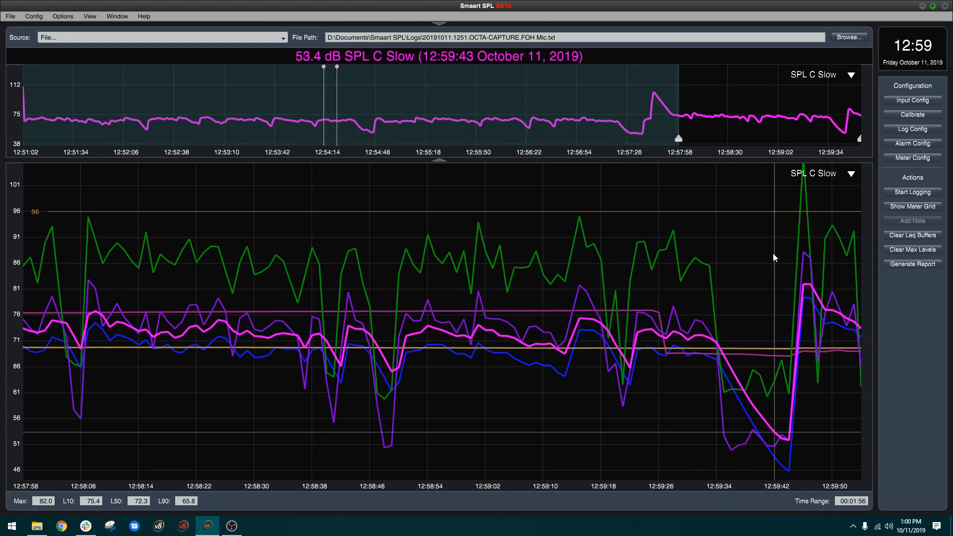
{"action": "mouse_move", "coordinate": [911, 264]}
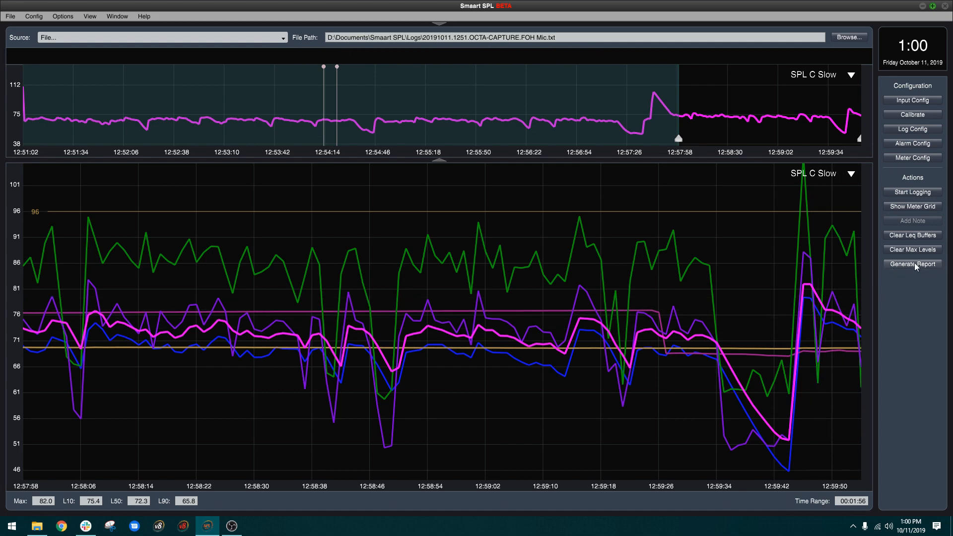
Generate the SPL Summary Report and fill its Production Co and Note fields.
{"action": "left_click", "coordinate": [911, 264]}
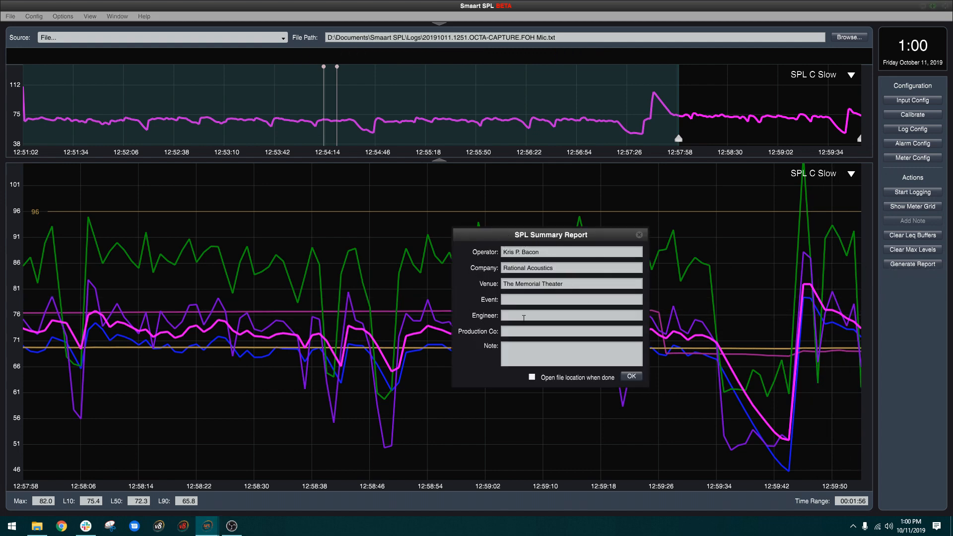
{"action": "mouse_move", "coordinate": [524, 344]}
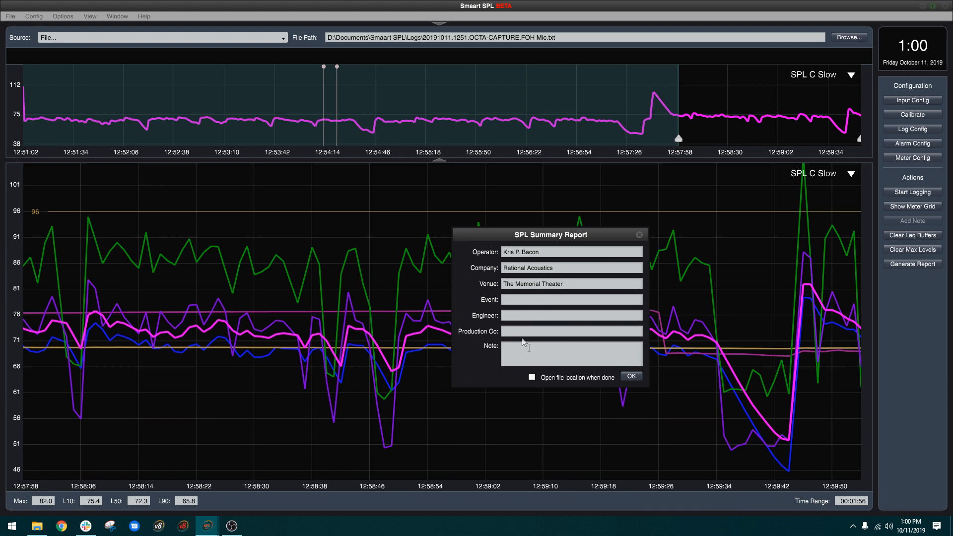
{"action": "left_click", "coordinate": [570, 353]}
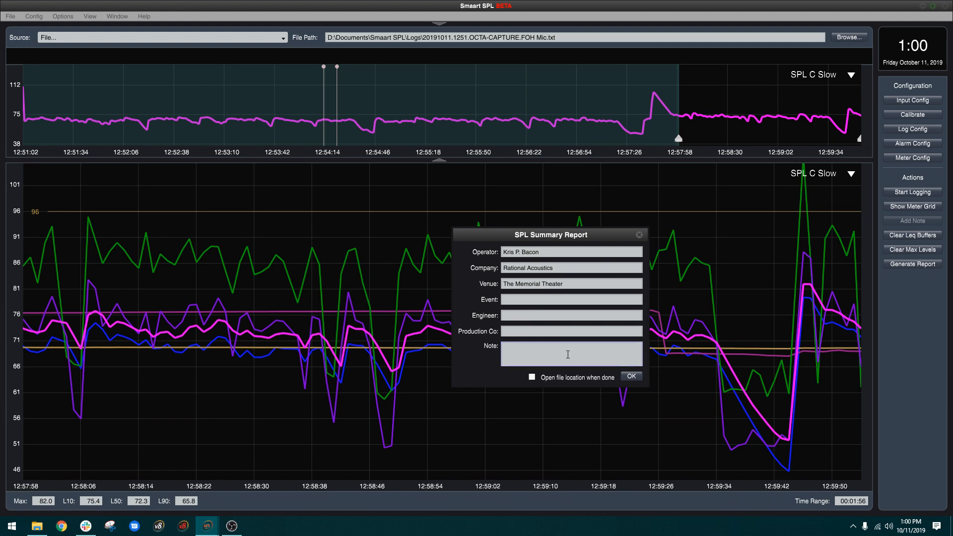
{"action": "left_click", "coordinate": [569, 354]}
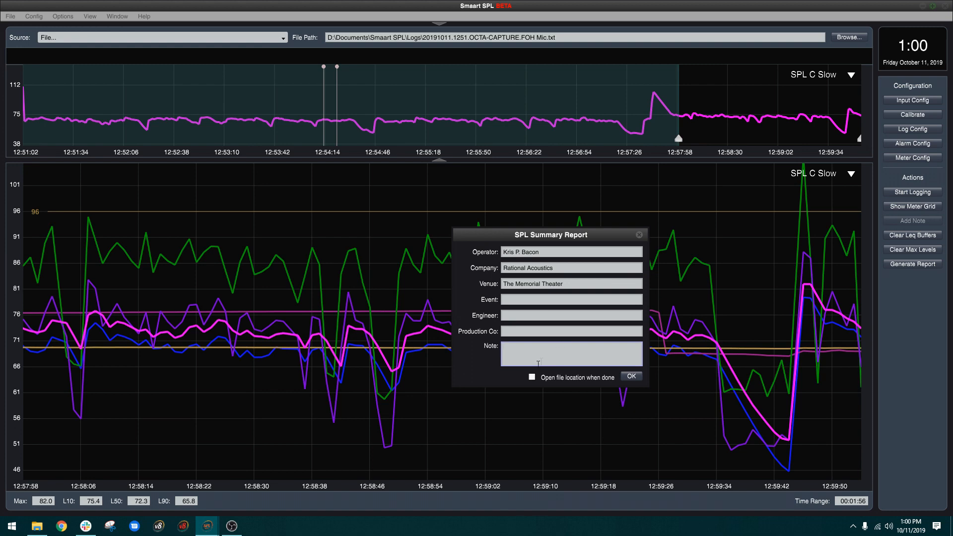
{"action": "left_click", "coordinate": [631, 376]}
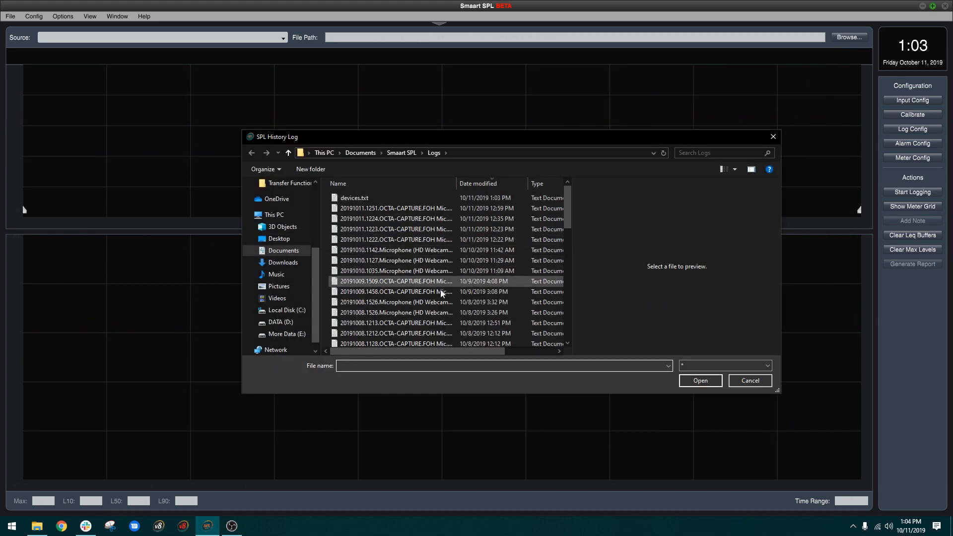
Load the BIG HUGE ROCK CONCERT.txt history log and list the graph's available metrics.
{"action": "scroll", "scroll_direction": "down", "scroll_amount": 3}
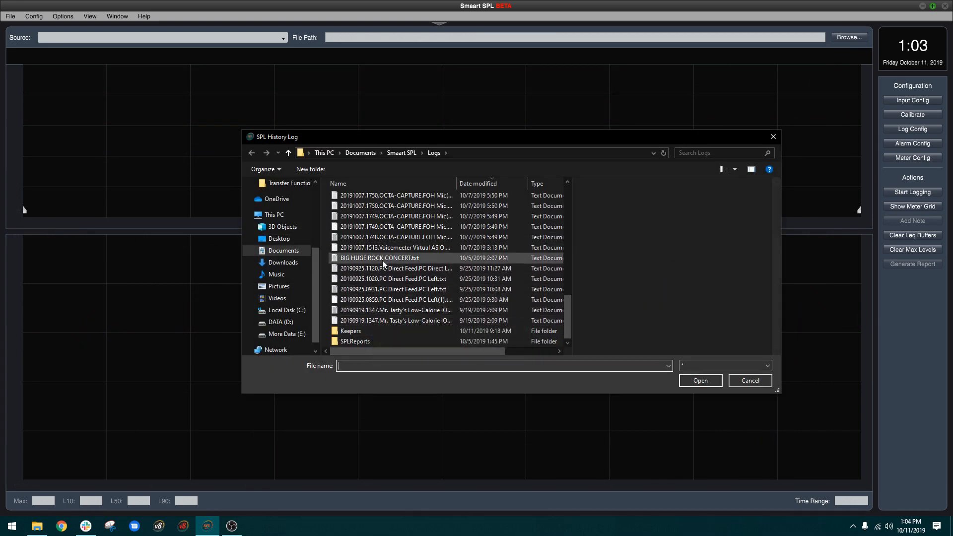
{"action": "left_click", "coordinate": [749, 380]}
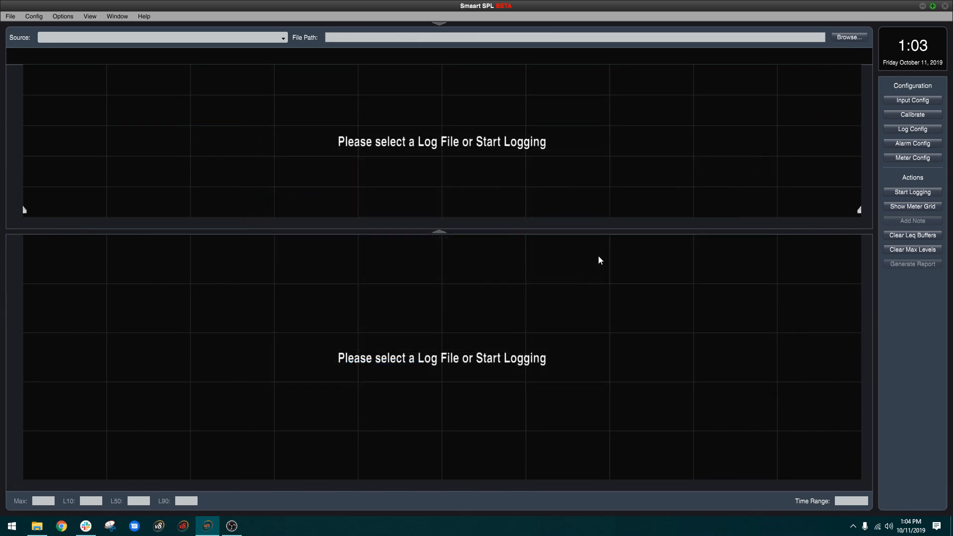
{"action": "left_click", "coordinate": [849, 37]}
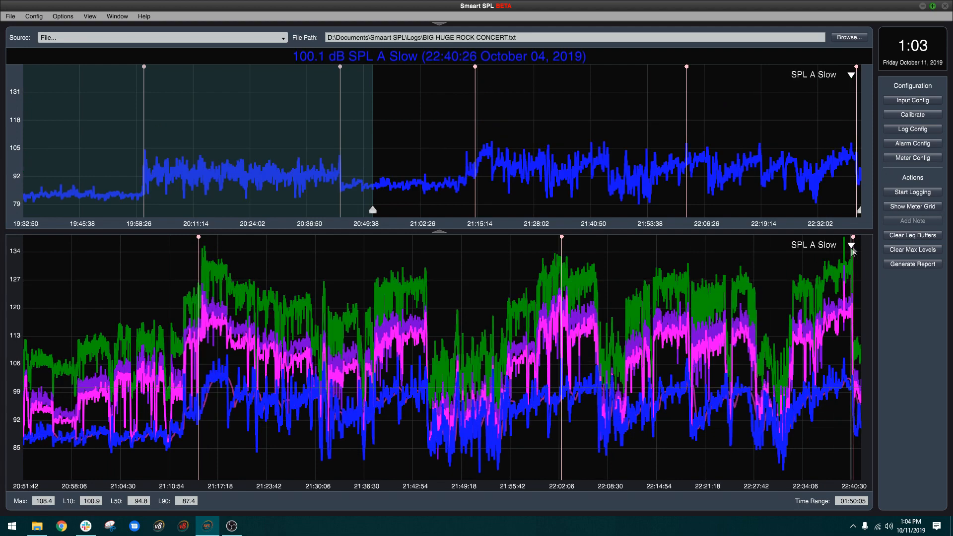
{"action": "left_click", "coordinate": [851, 245]}
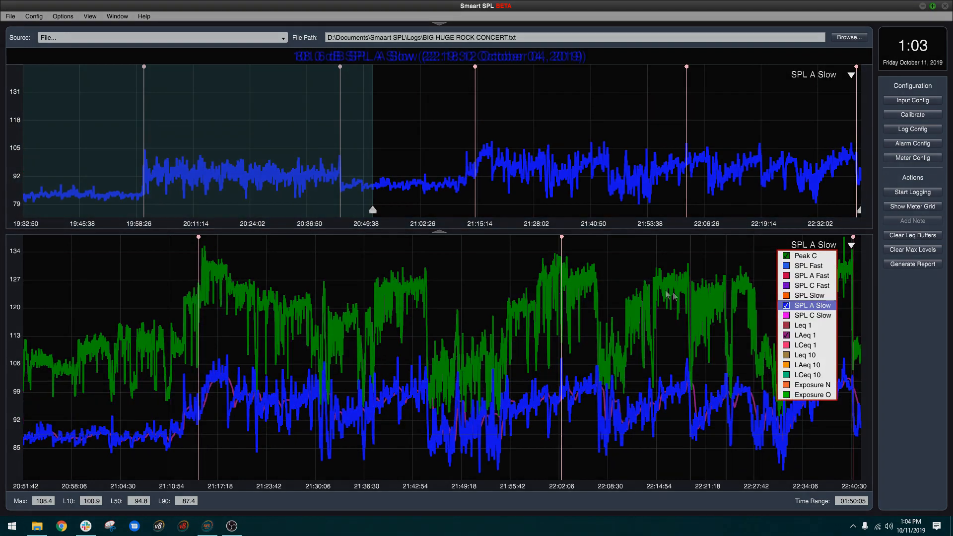